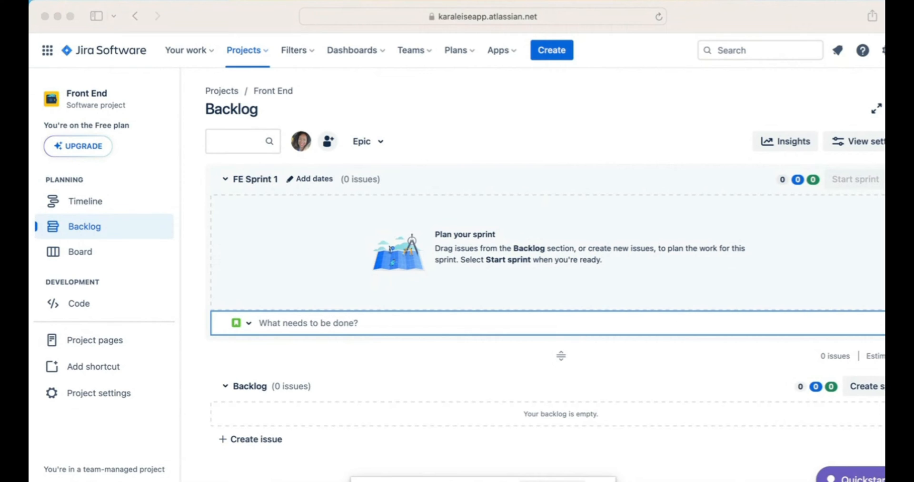
pyautogui.moveTo(585, 105)
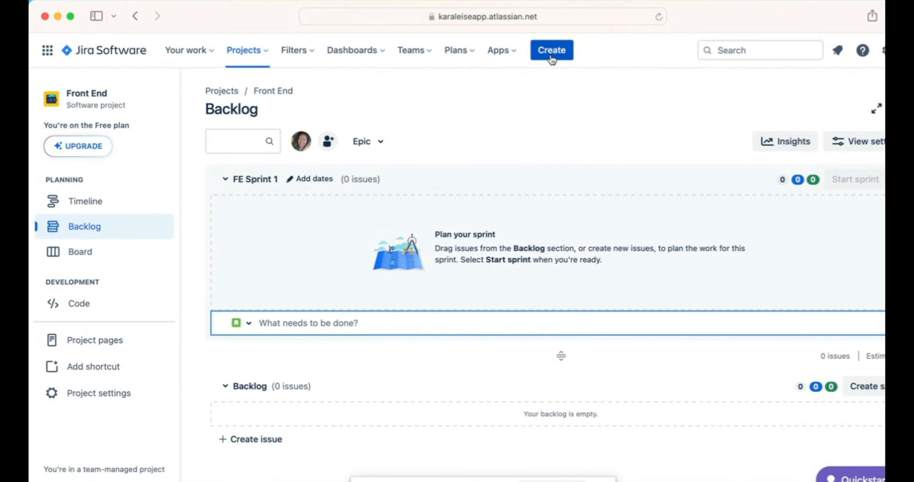
# Bring up the full Create issue form, keep Story as type, then discard it uncreated.
pyautogui.click(552, 51)
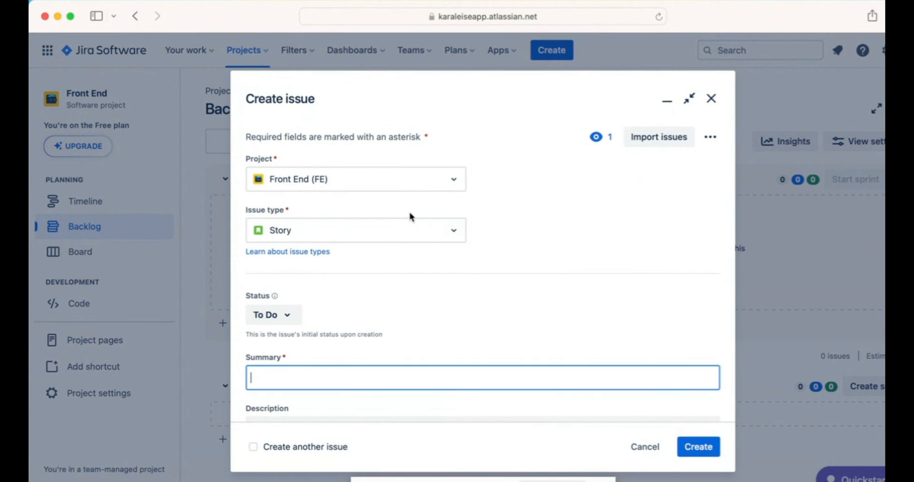
pyautogui.moveTo(458, 242)
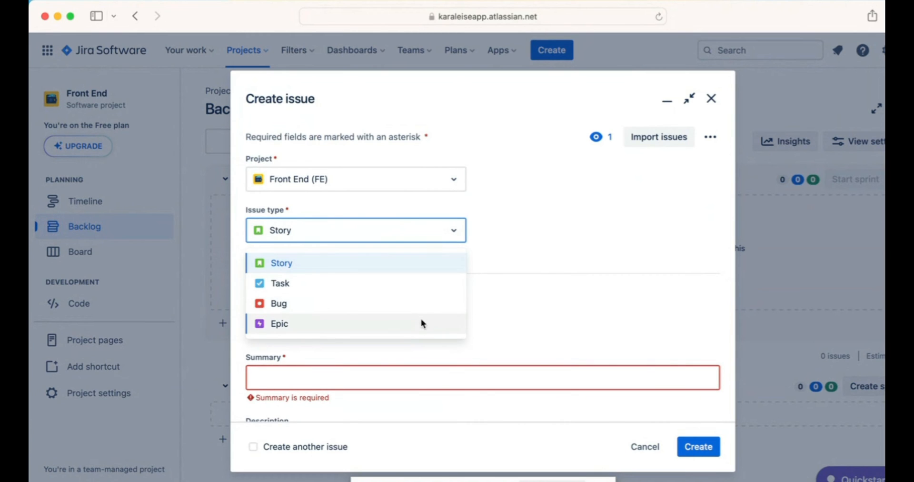
pyautogui.moveTo(437, 251)
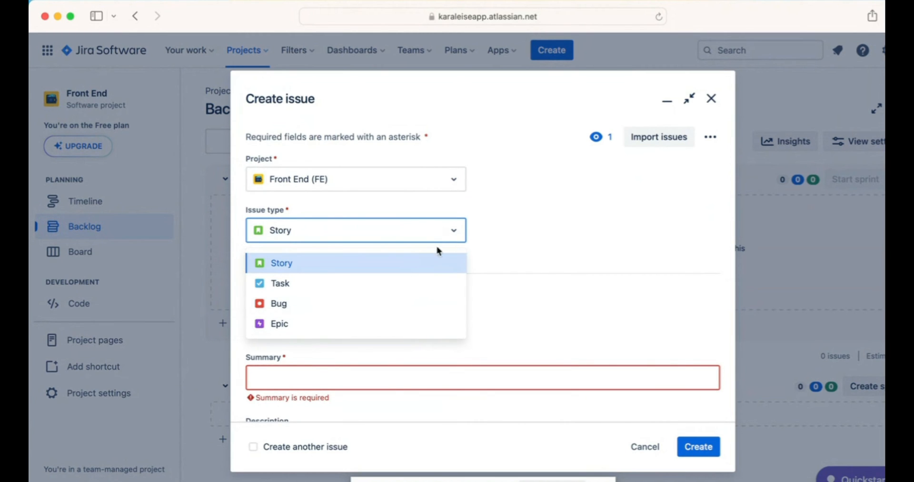
pyautogui.click(280, 263)
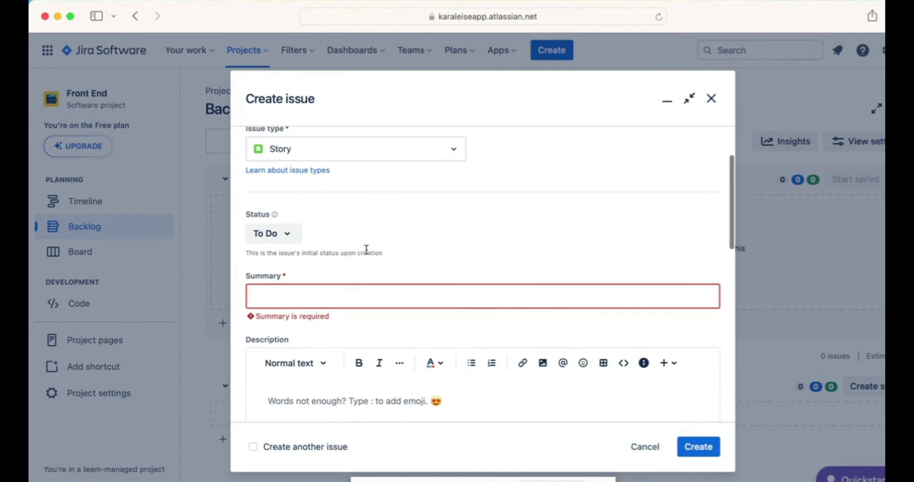
pyautogui.scroll(-3)
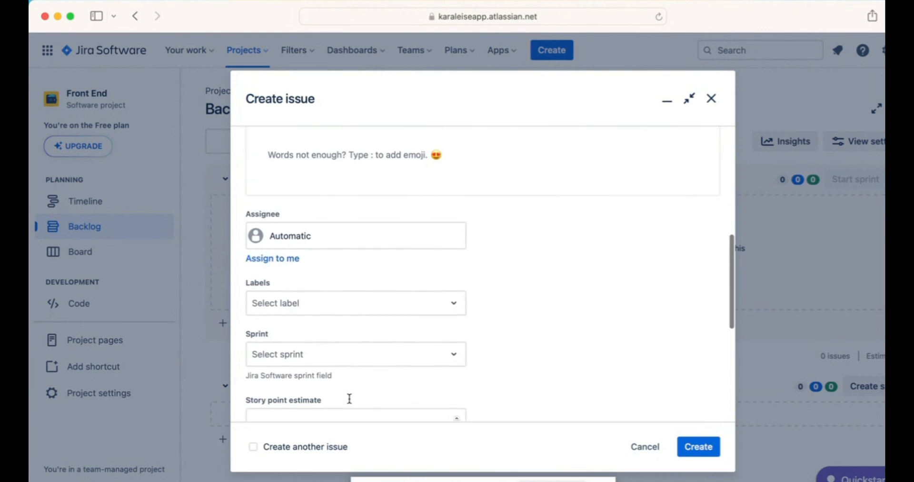
pyautogui.scroll(-3)
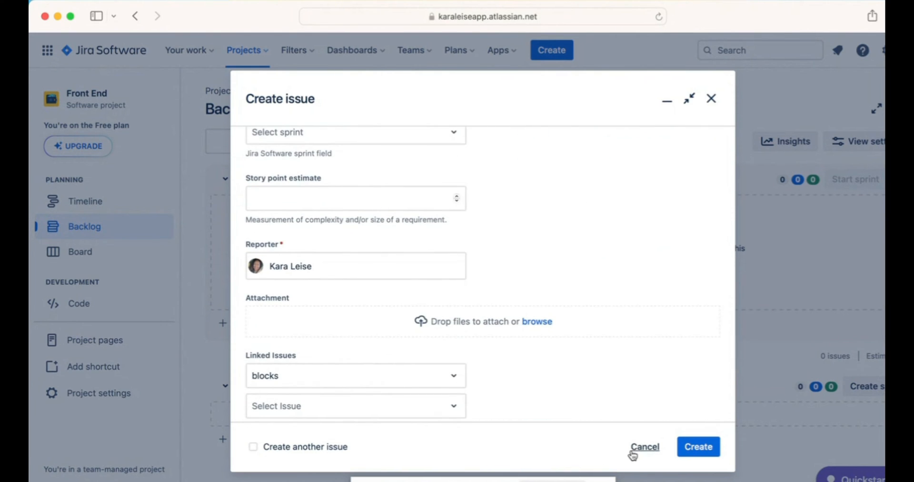
pyautogui.click(645, 446)
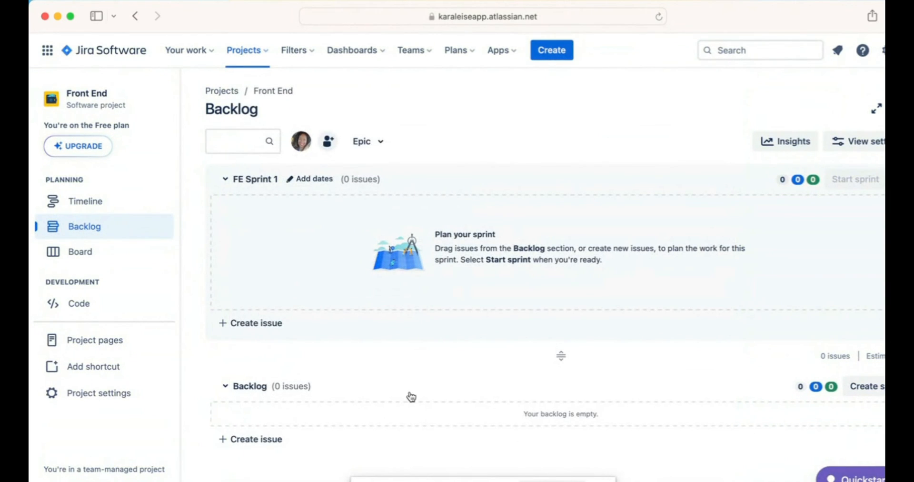
pyautogui.moveTo(103, 253)
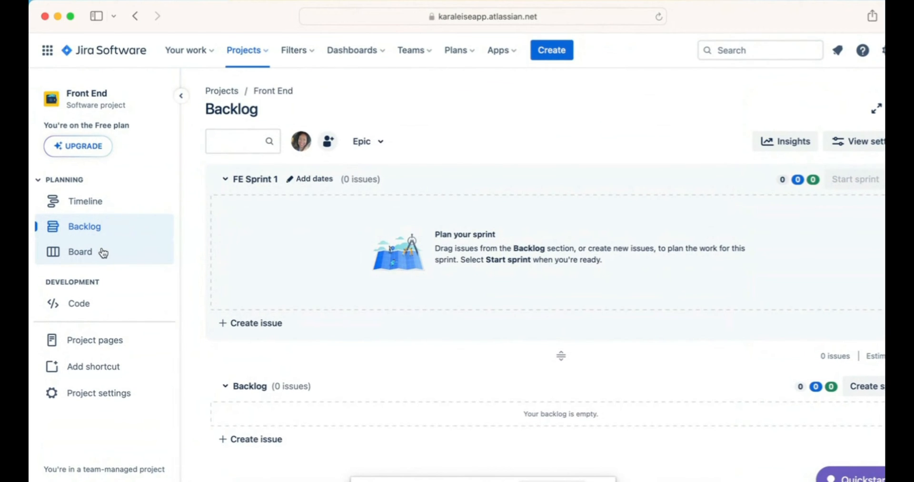
pyautogui.moveTo(333, 351)
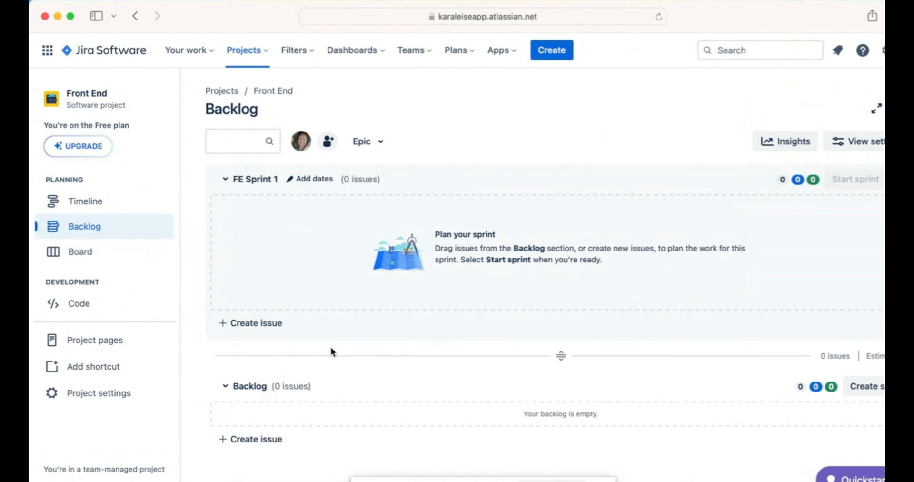
pyautogui.moveTo(341, 419)
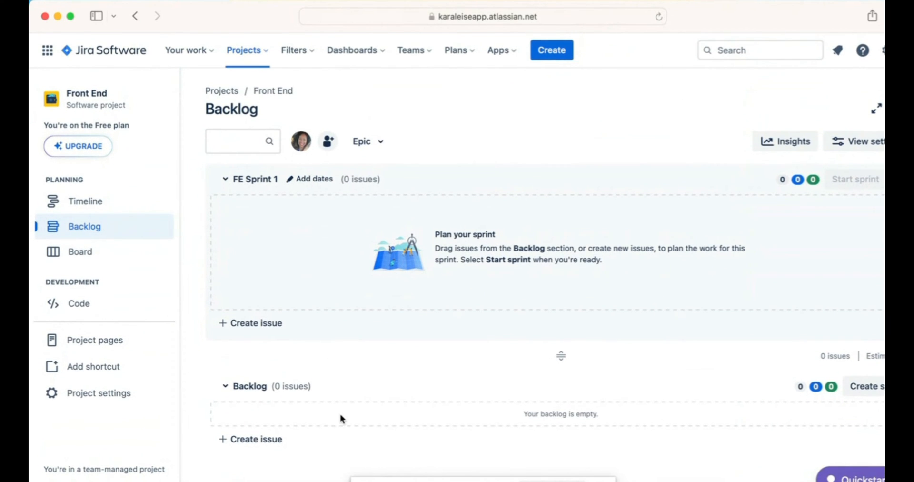
# Start an inline issue in the Front End backlog and show its type options (Story, Task, Bug).
pyautogui.click(255, 439)
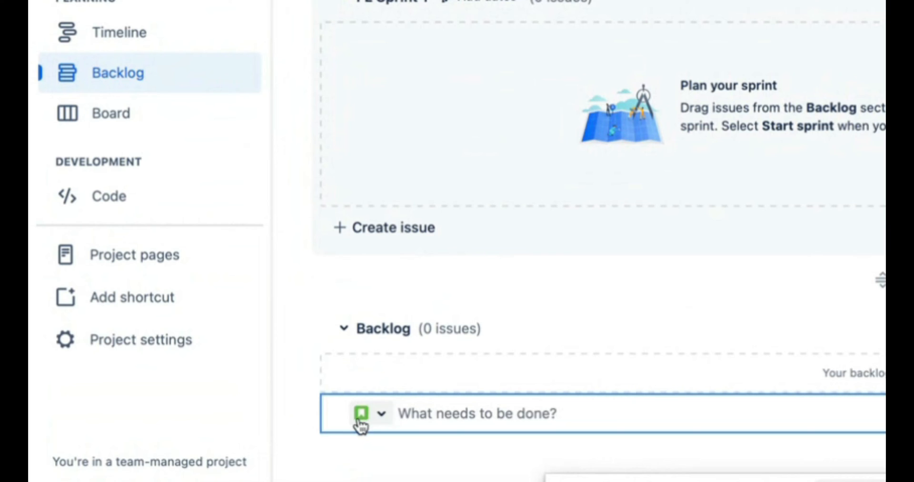
pyautogui.click(380, 413)
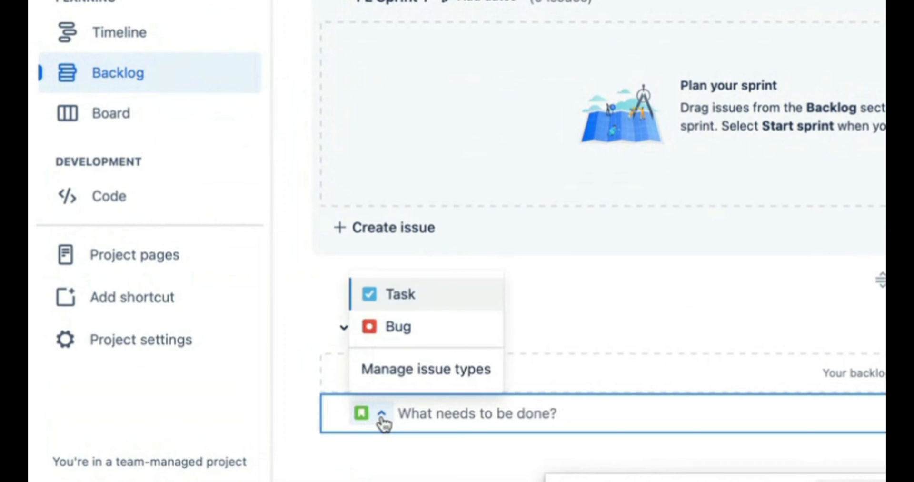
pyautogui.moveTo(362, 413)
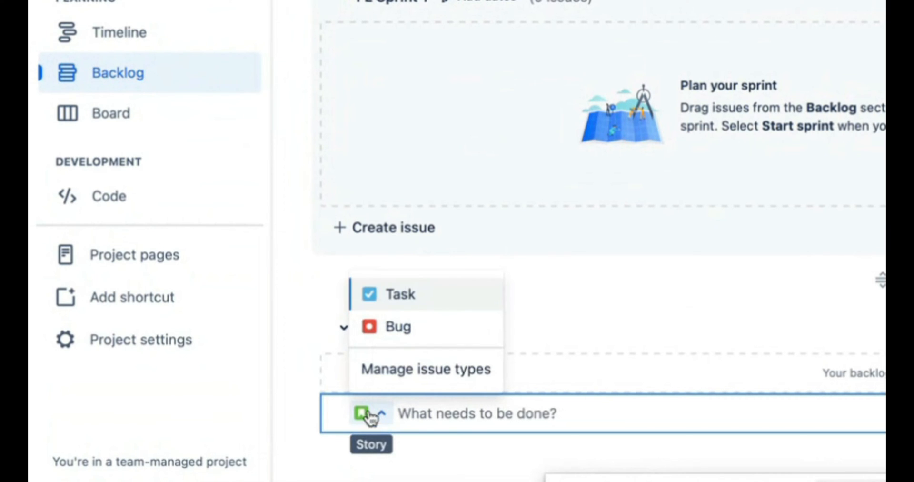
pyautogui.moveTo(409, 307)
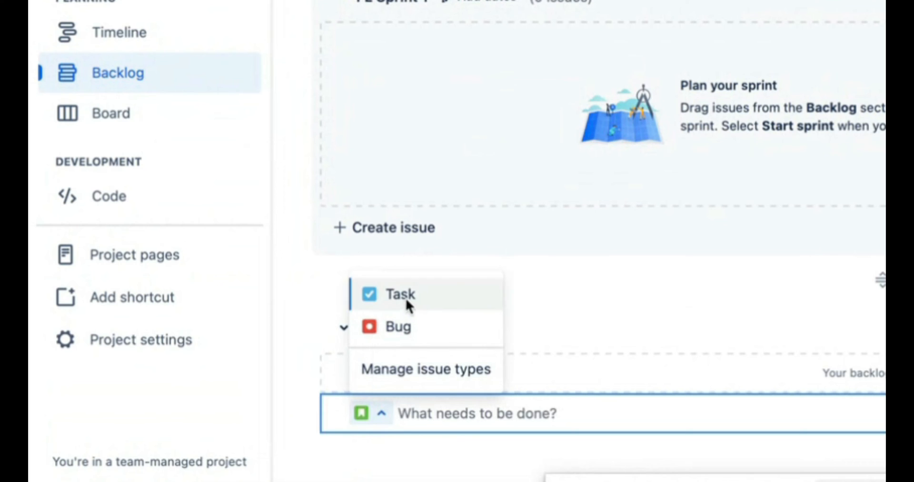
pyautogui.moveTo(417, 285)
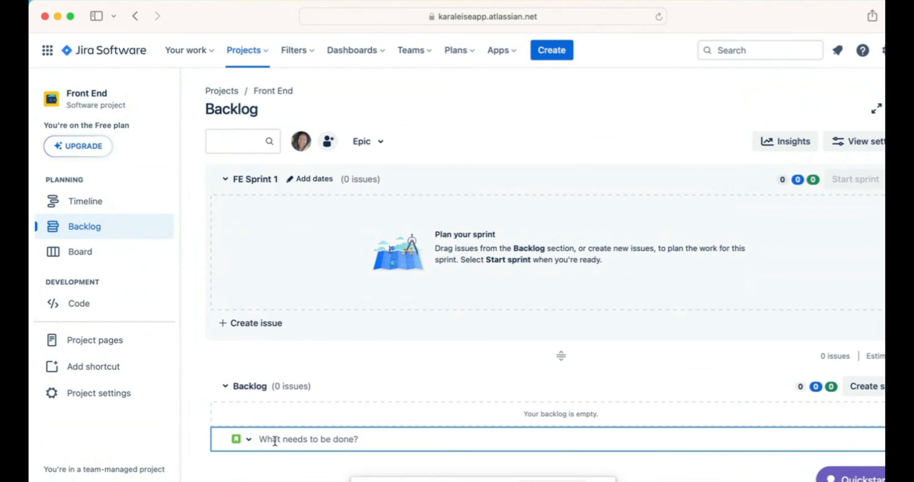
# Name the story 'Subscribe to the Low Balance Alert' and create it as FE-1.
pyautogui.write('Subscribe')
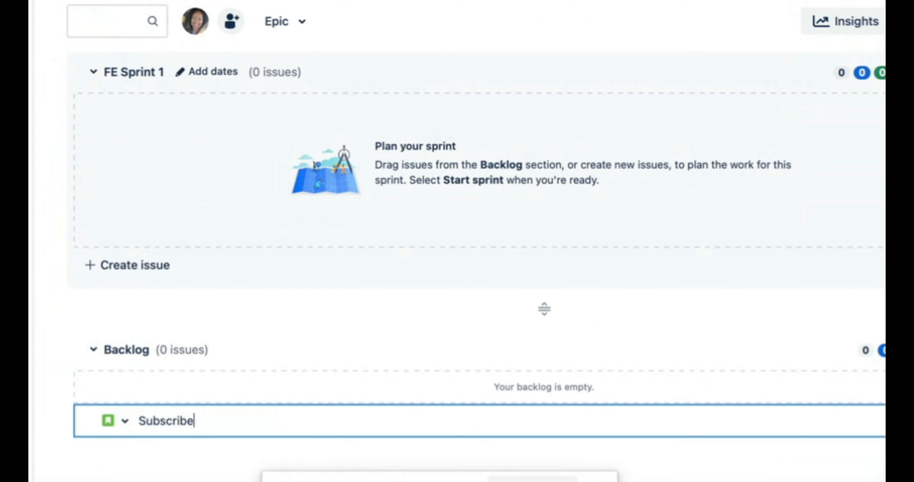
pyautogui.write('to the')
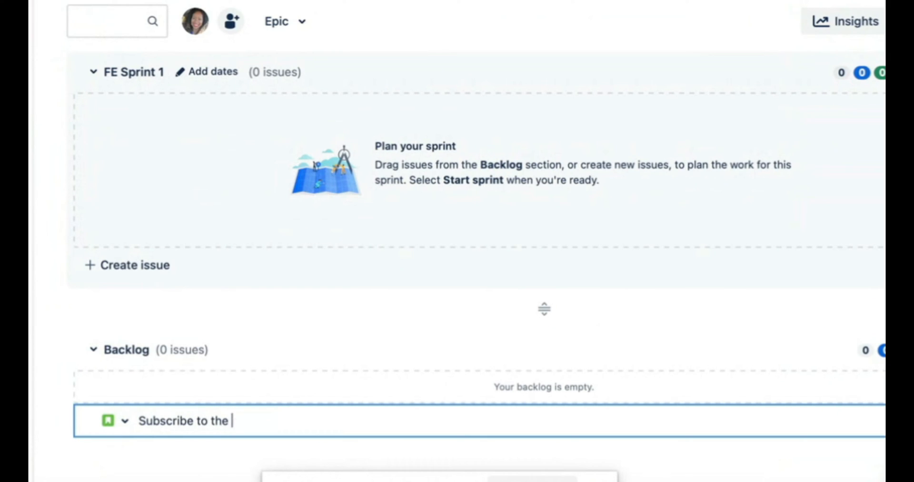
pyautogui.write('Low Bala')
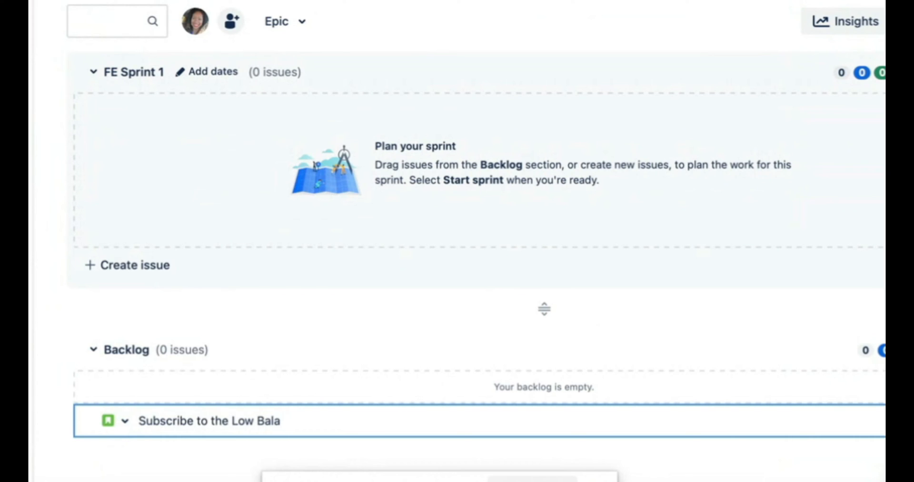
pyautogui.write('nce')
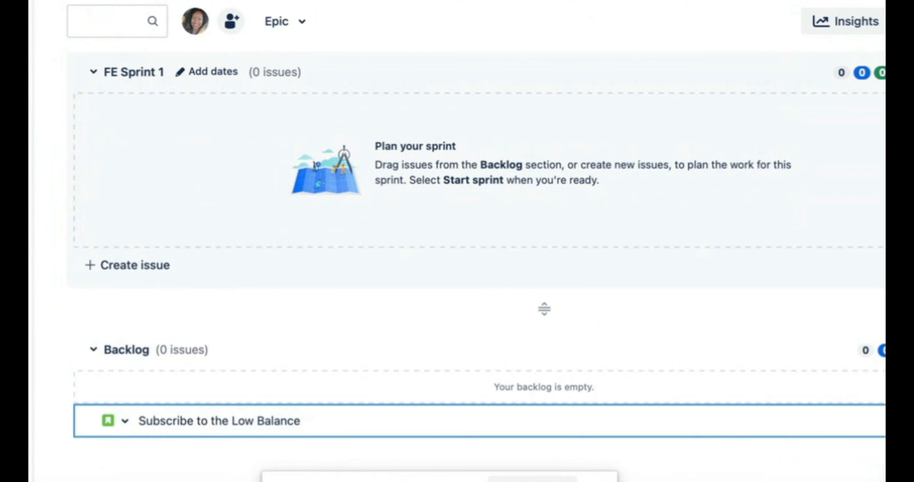
pyautogui.write('Alert')
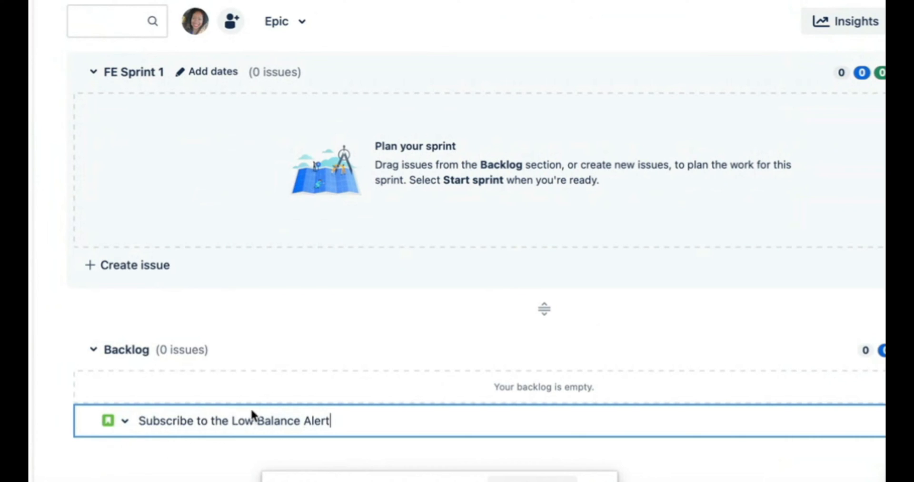
pyautogui.moveTo(267, 411)
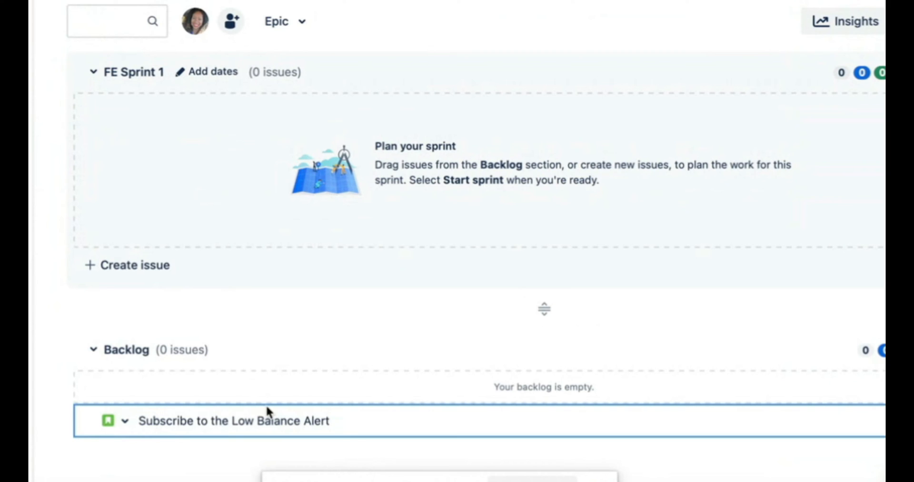
pyautogui.press('Return')
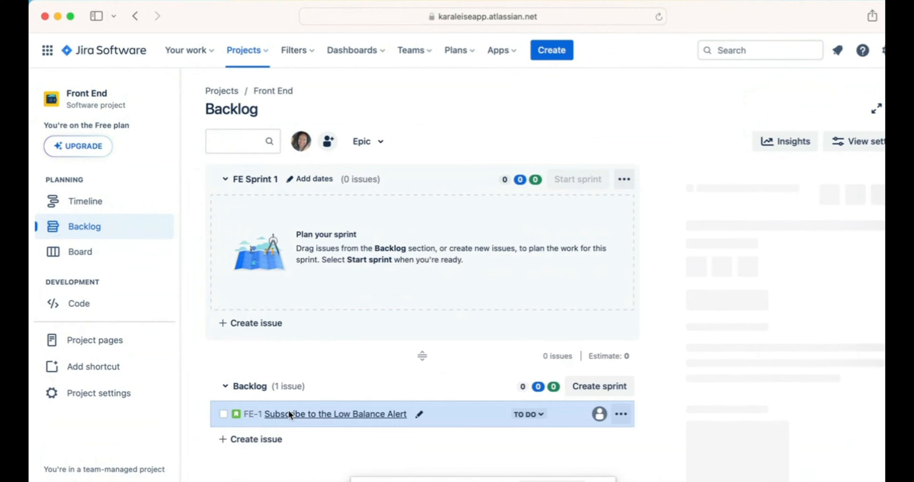
# Open FE-1 from the backlog side panel into its full issue page.
pyautogui.click(334, 413)
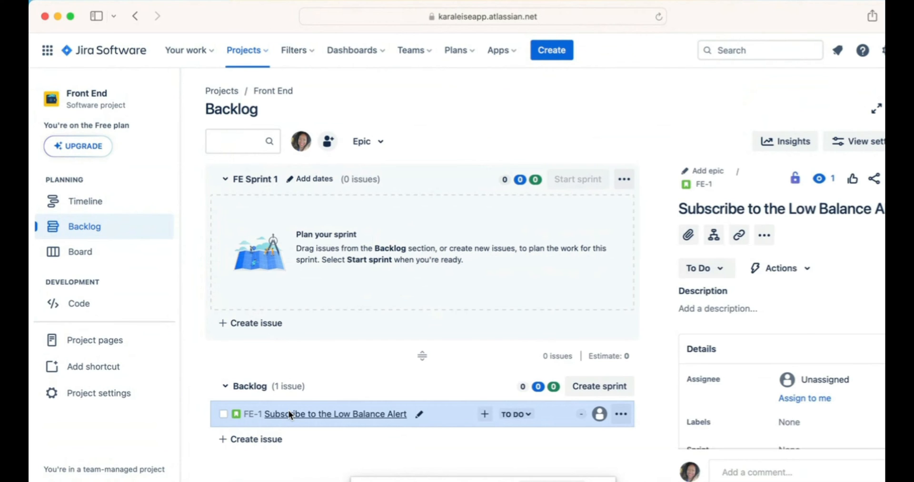
pyautogui.click(334, 414)
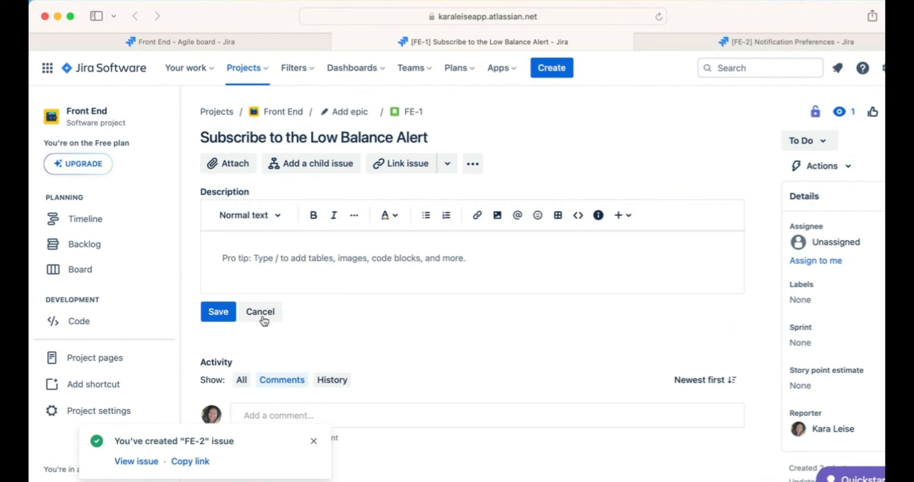
pyautogui.moveTo(272, 302)
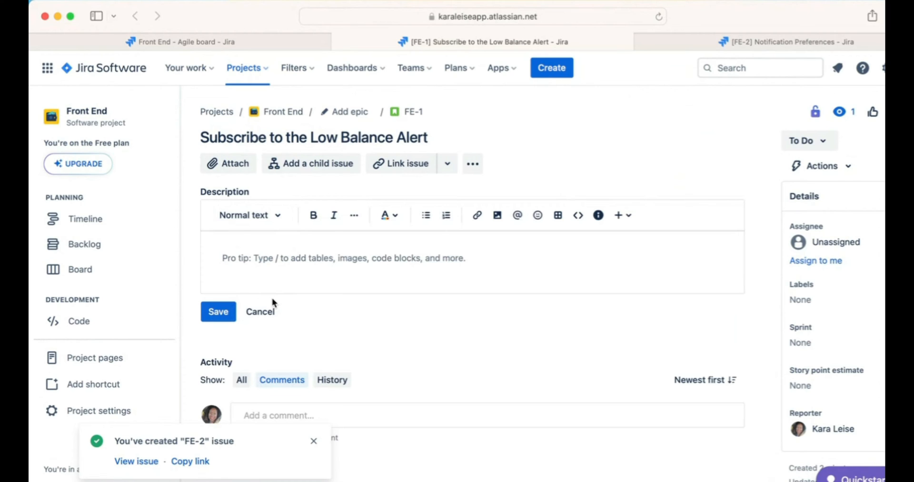
# Describe the FIN_LOW_BAL alert letting users subscribe when their balance falls below a threshold.
pyautogui.write('This')
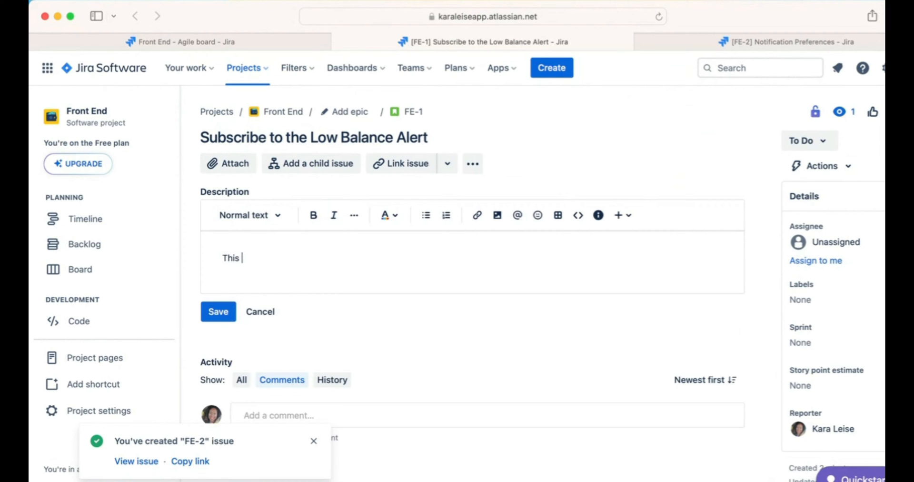
pyautogui.write('story handles the')
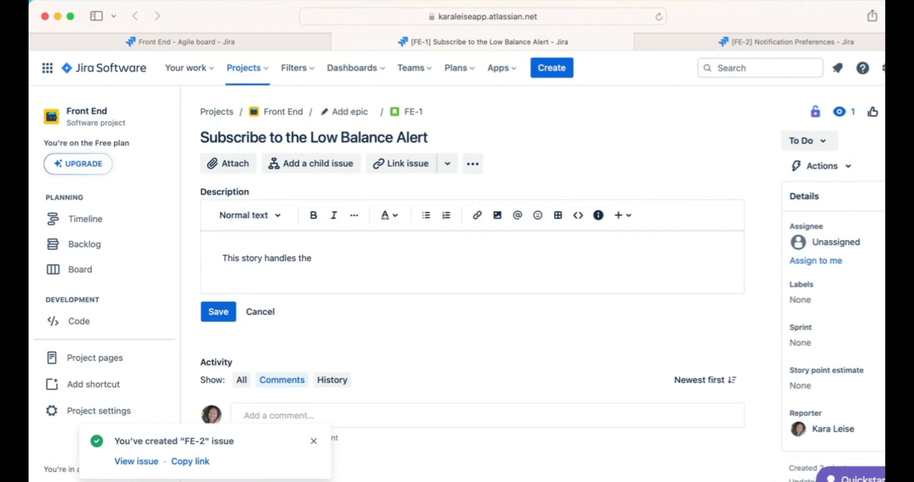
pyautogui.write('FIN_')
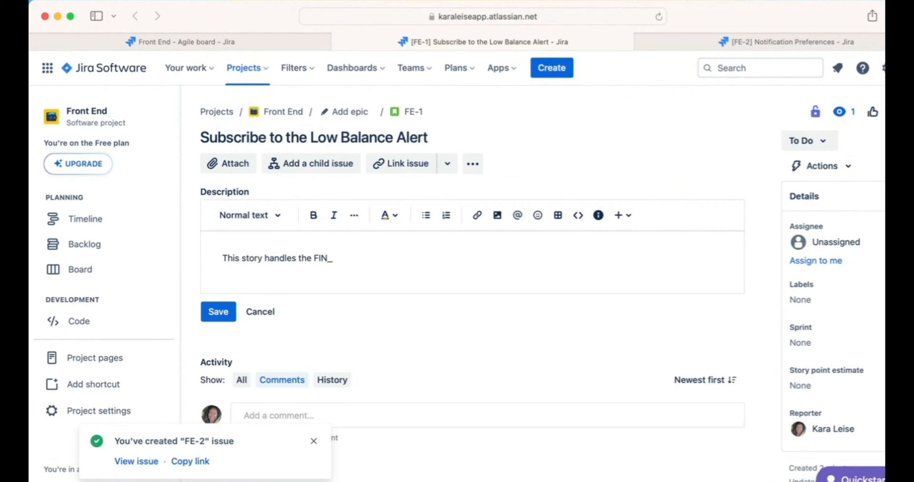
pyautogui.write('LOW_')
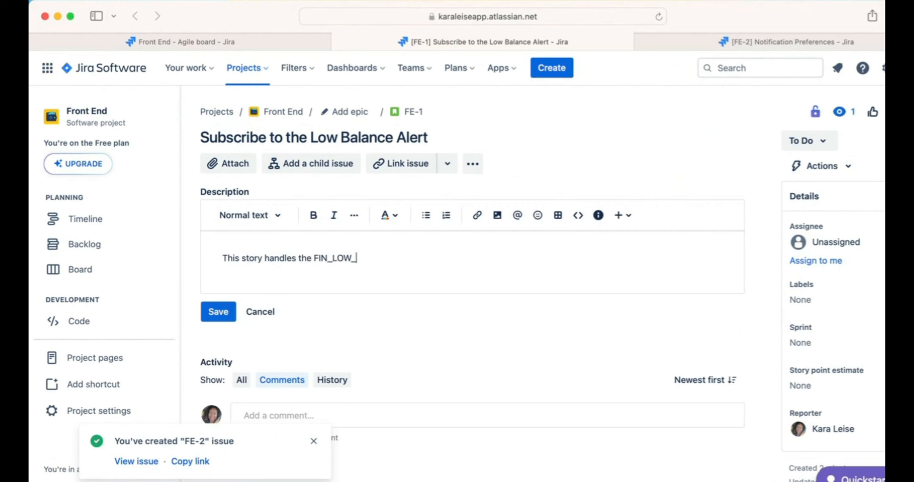
pyautogui.write('BAL')
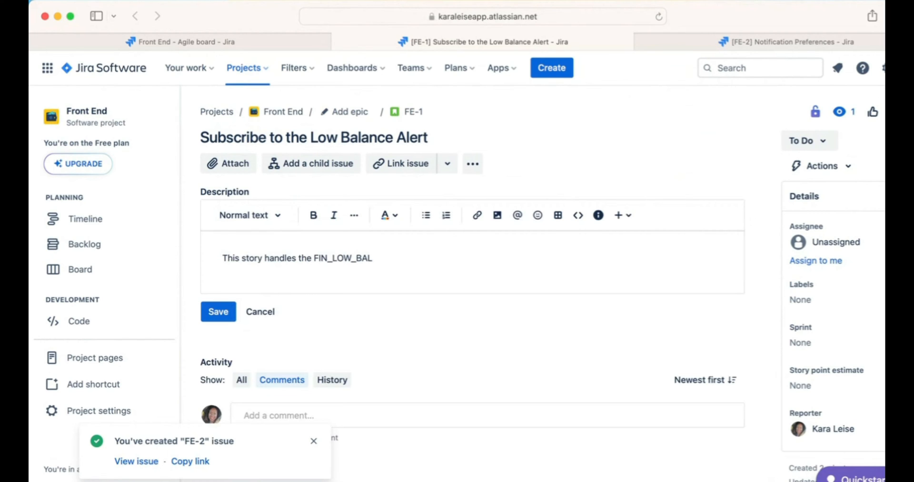
pyautogui.write('alert')
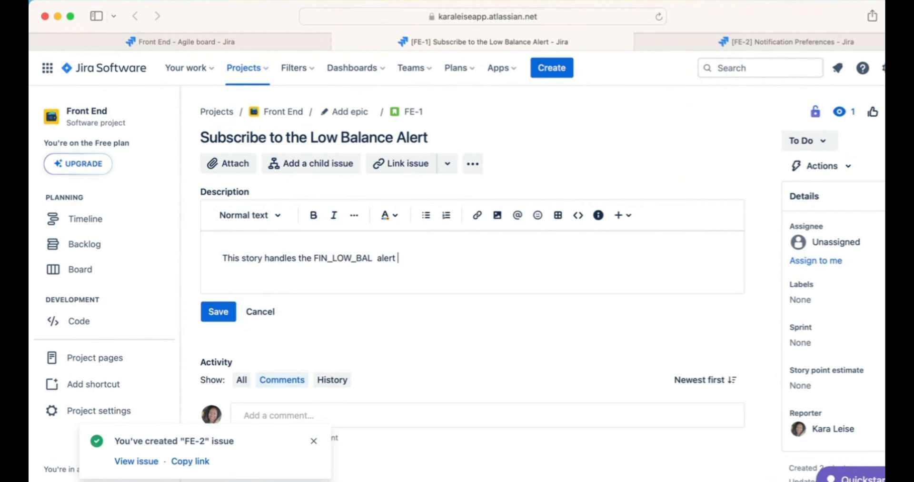
pyautogui.write('and allows the')
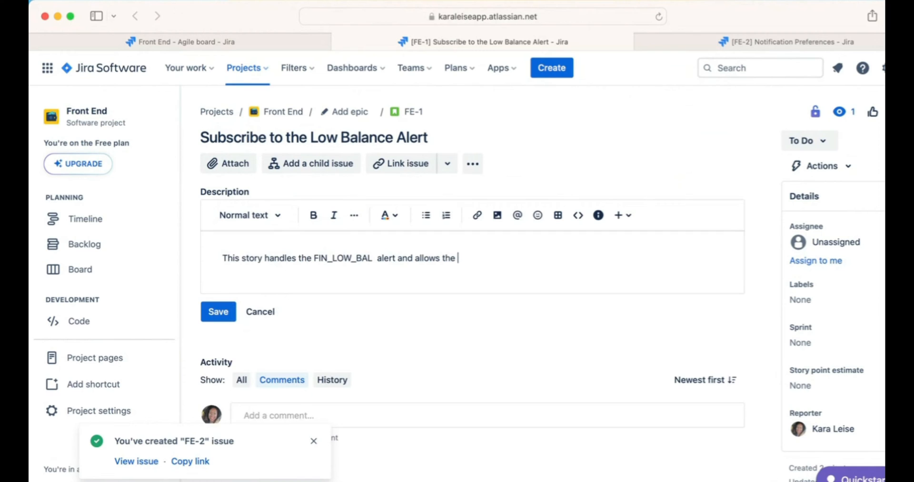
pyautogui.write('user to subsc')
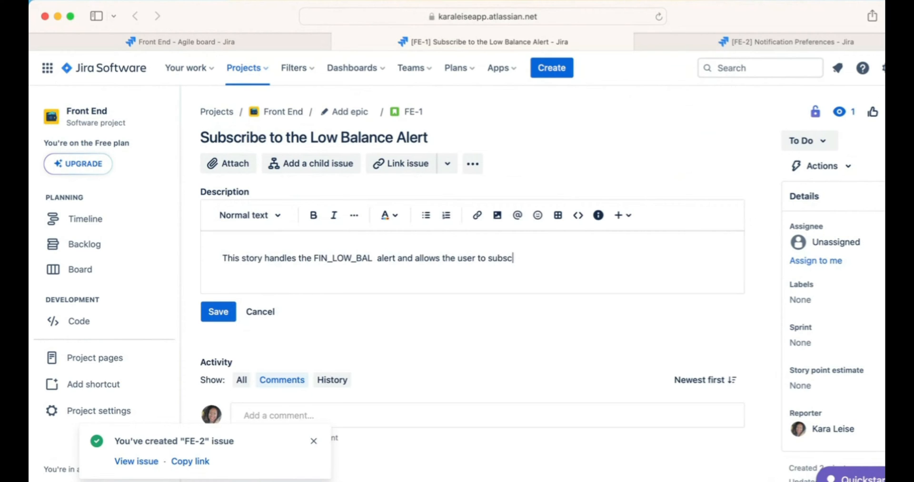
pyautogui.write('ribe to an a')
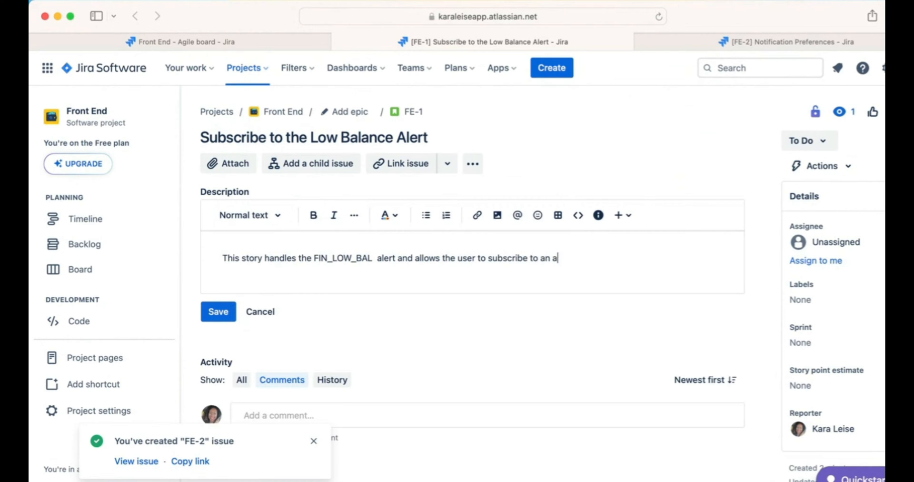
pyautogui.write('lert when their')
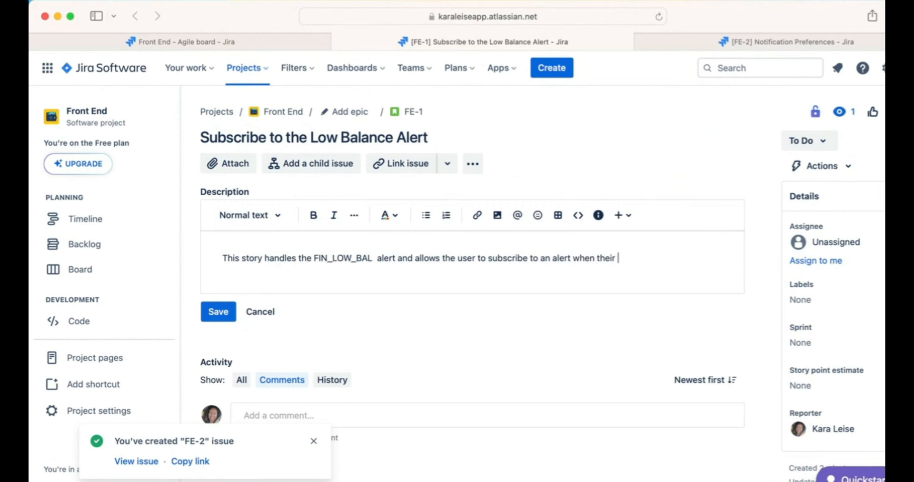
pyautogui.write('balance has')
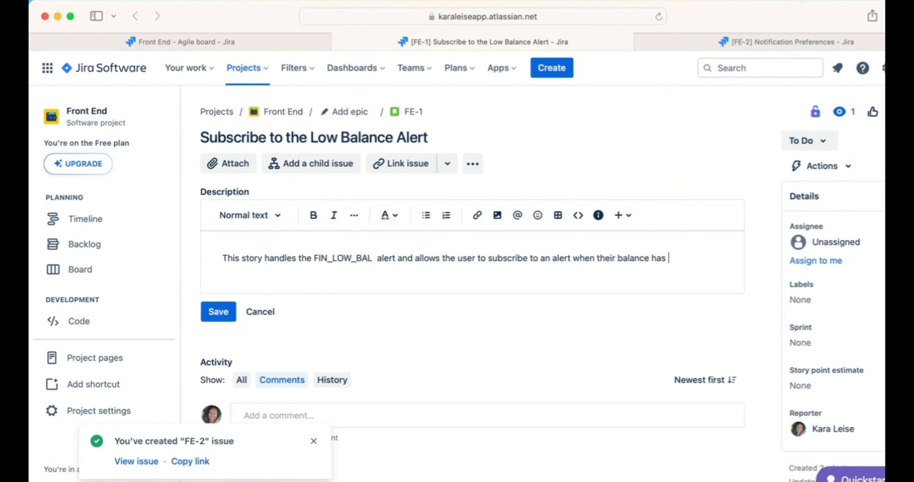
pyautogui.write('fallen belo')
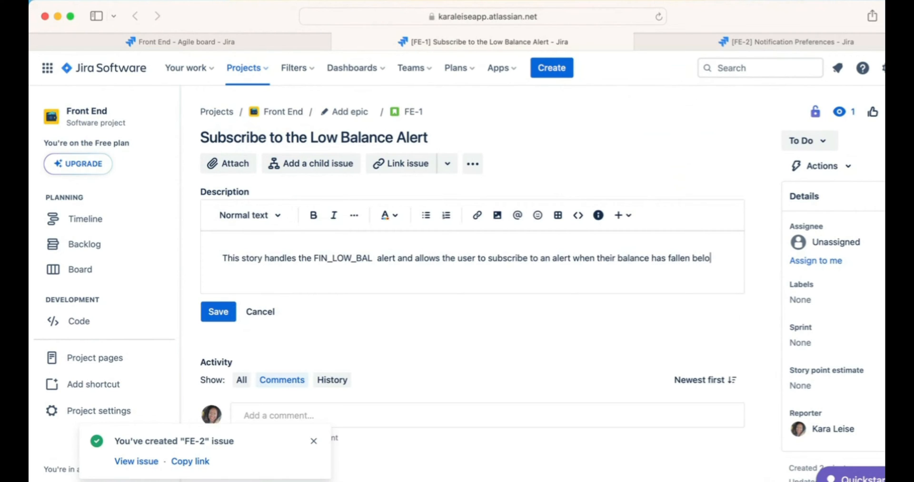
pyautogui.write('w a certain t')
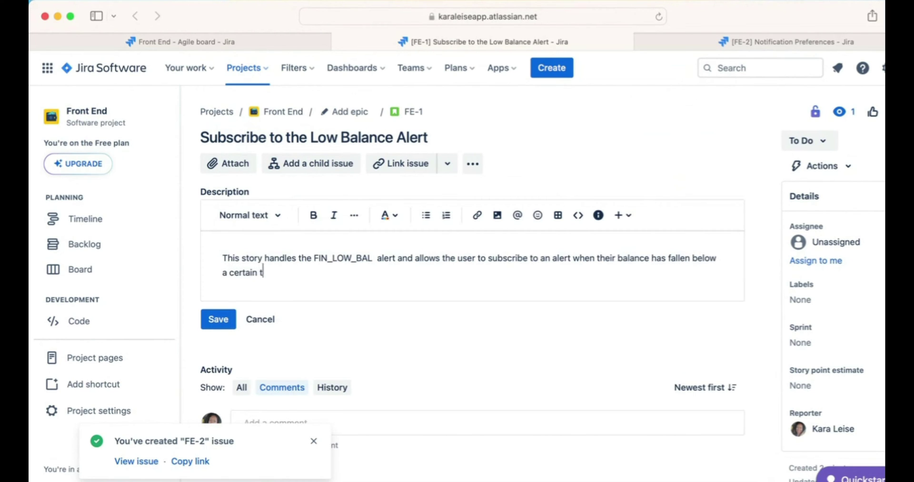
pyautogui.write('hreshhold.')
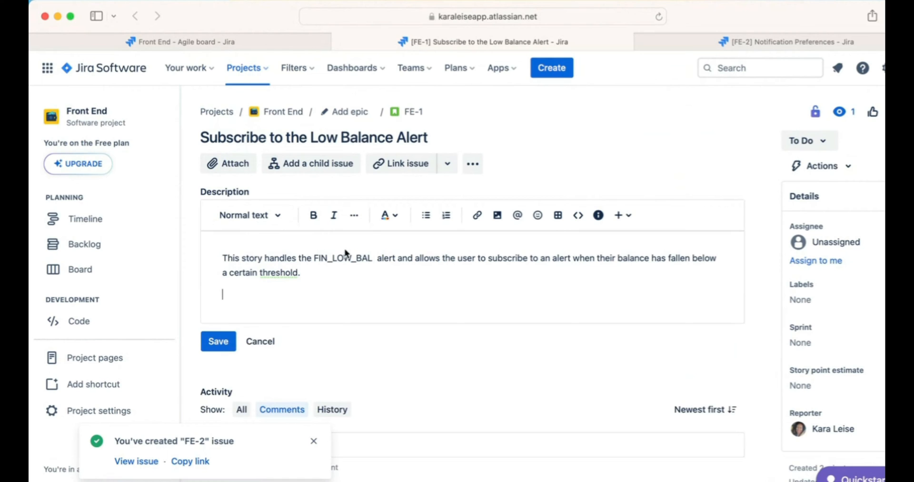
# Add that the alert triggers the next day after the nightly ingestion runs.
pyautogui.write('Thi')
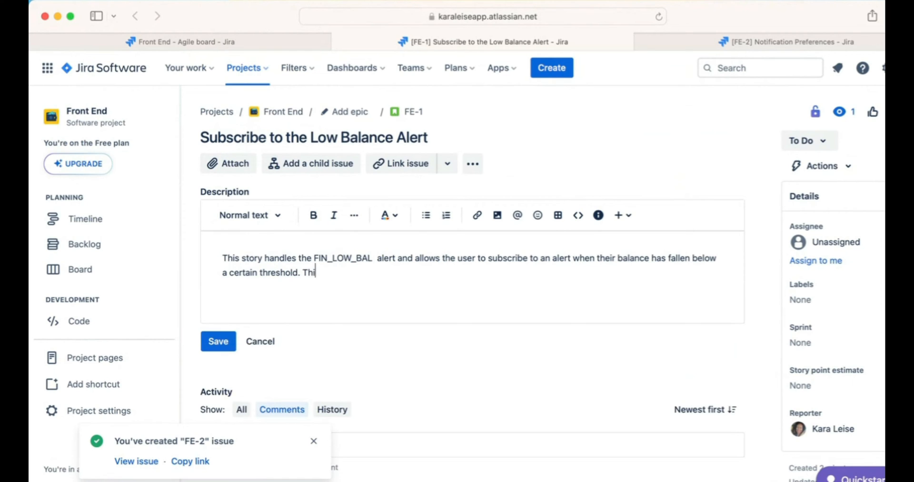
pyautogui.write('s will be tr')
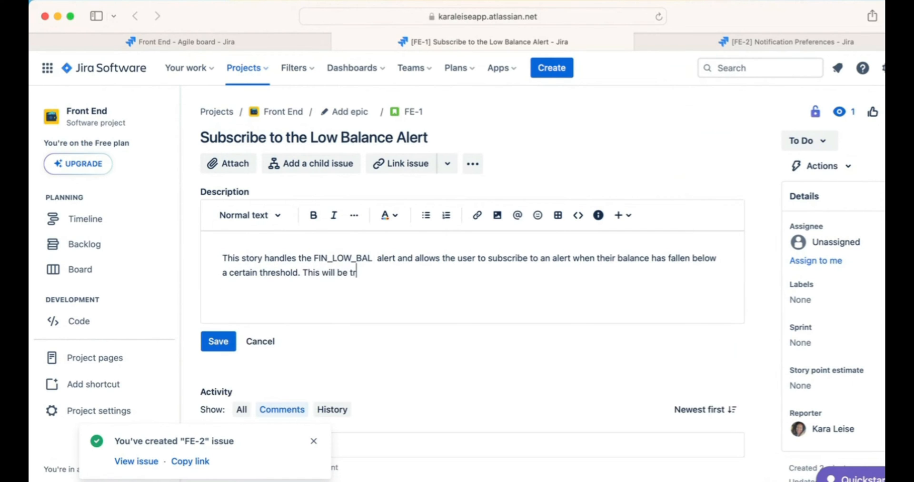
pyautogui.write('iggered')
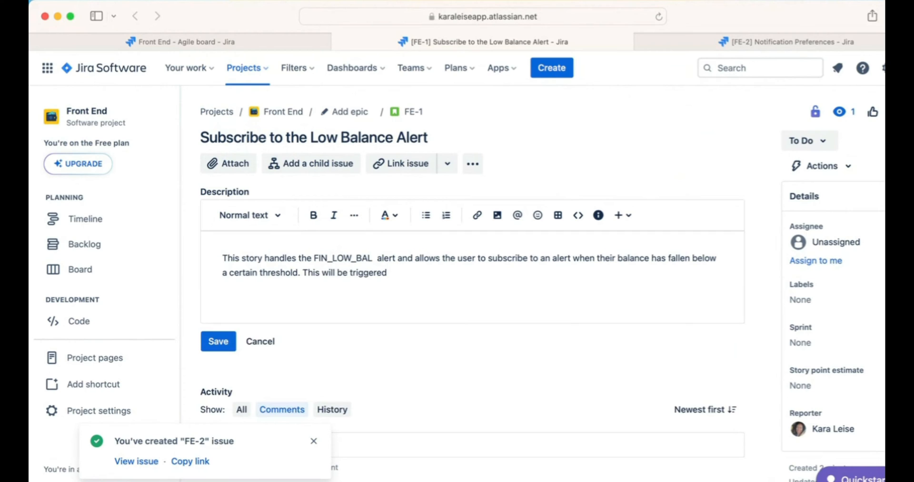
pyautogui.write('the next')
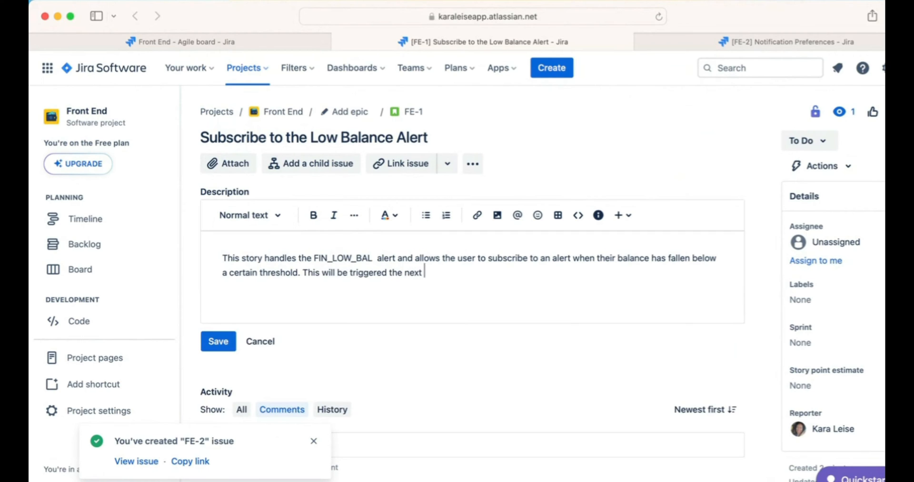
pyautogui.write('day after w')
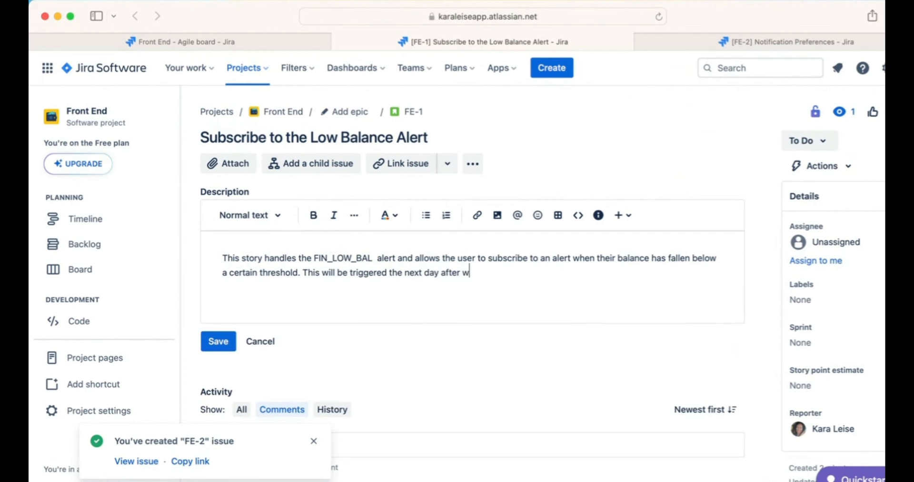
pyautogui.write('e run the')
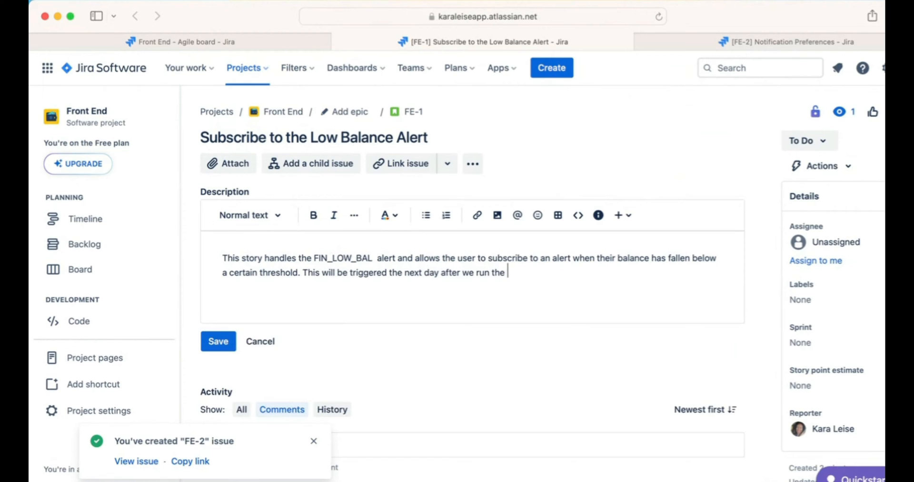
pyautogui.write('night')
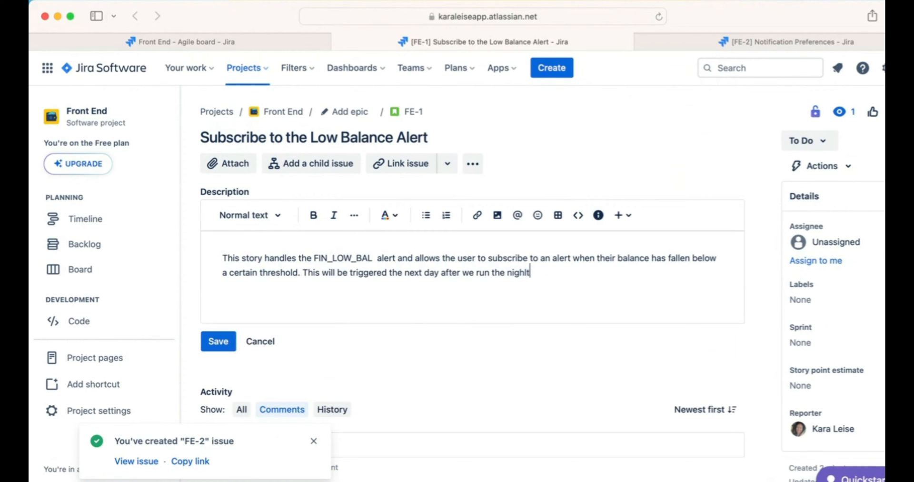
pyautogui.write('ly inh')
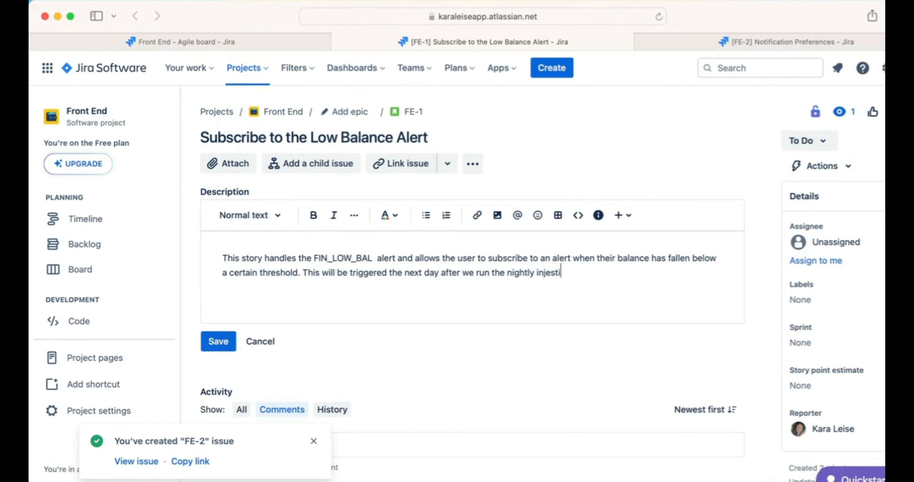
pyautogui.write('on.')
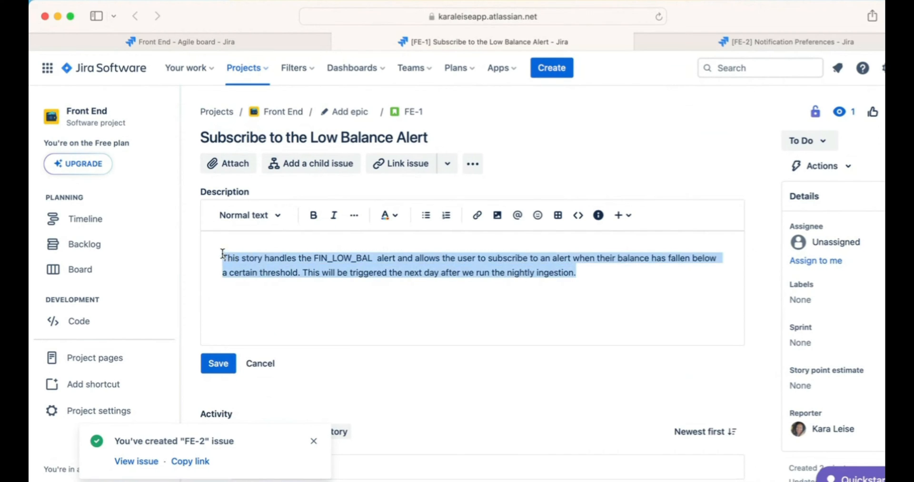
# Italicize the whole description paragraph and move to a new line beneath it.
pyautogui.click(333, 215)
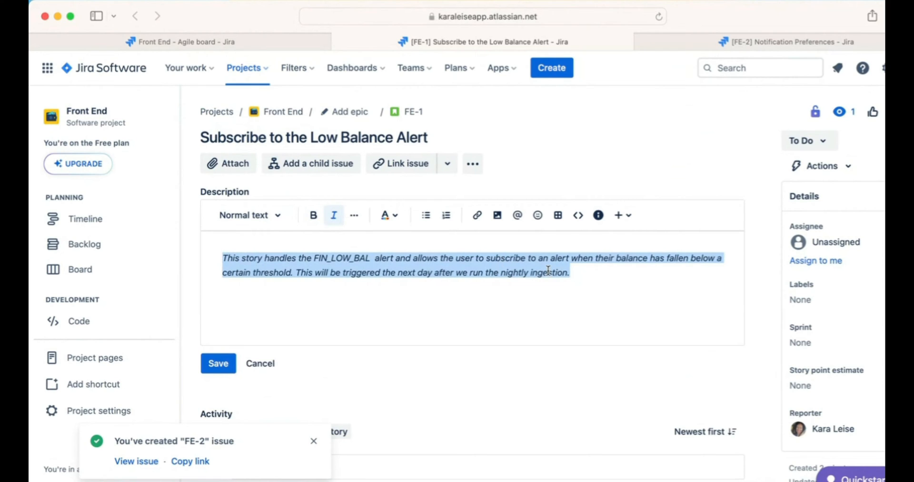
pyautogui.click(575, 272)
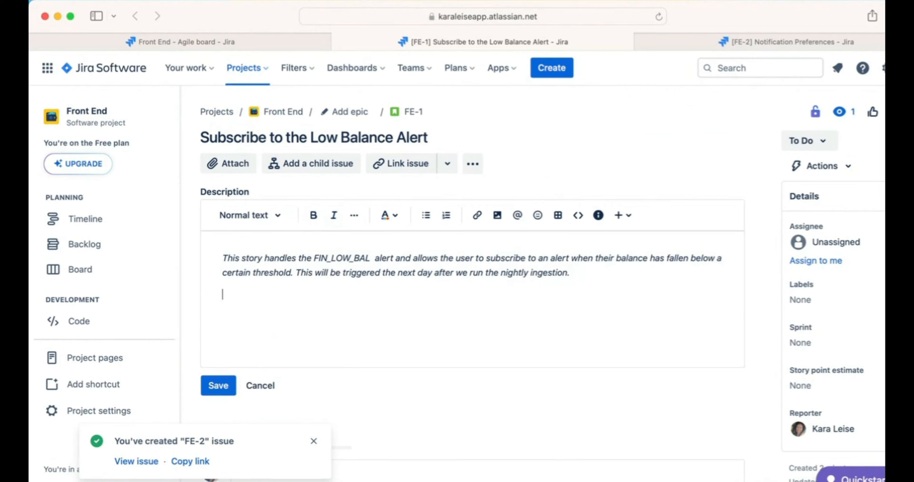
pyautogui.moveTo(620, 214)
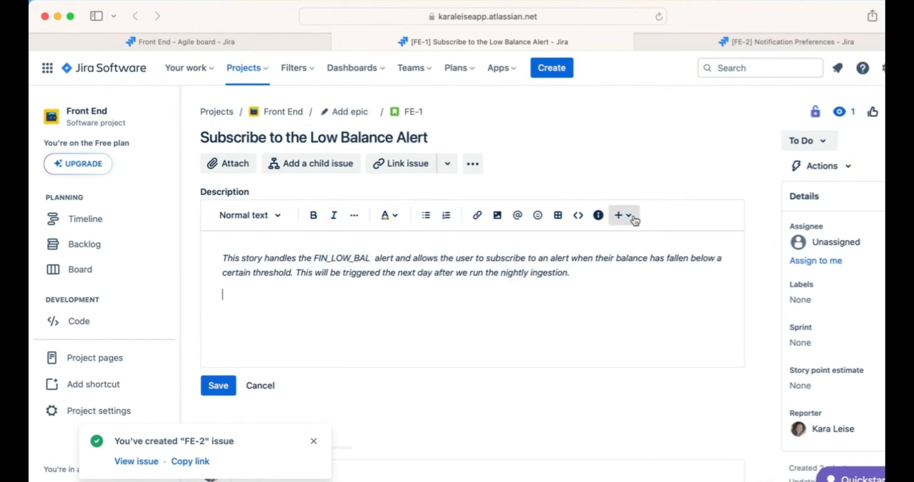
# Insert a note panel titled 'Refinement discussion' with a bullet list started.
pyautogui.click(619, 214)
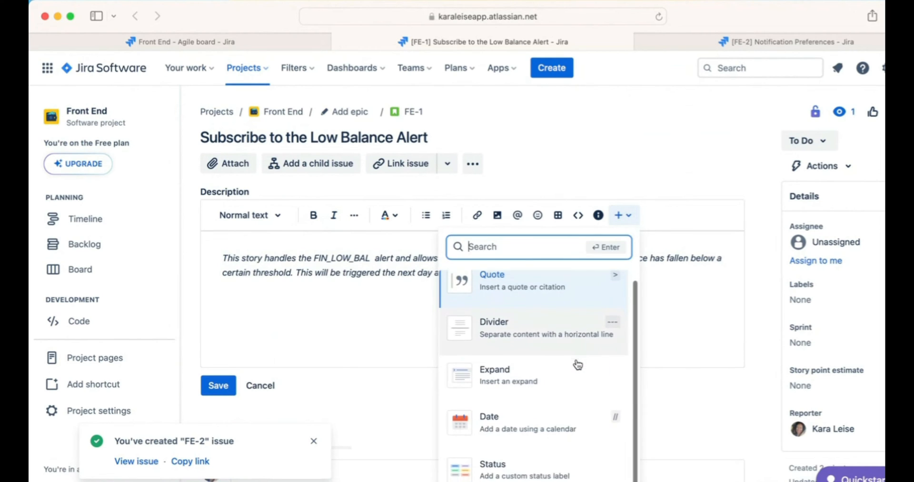
pyautogui.moveTo(319, 445)
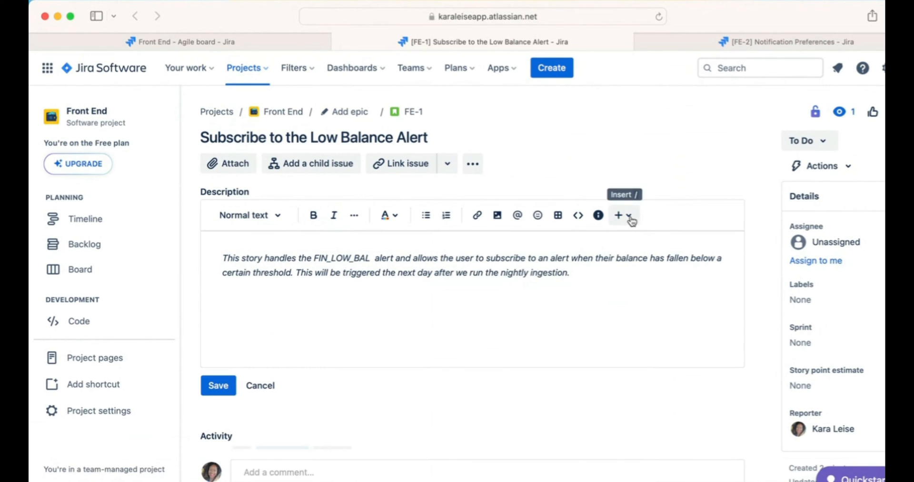
pyautogui.click(619, 214)
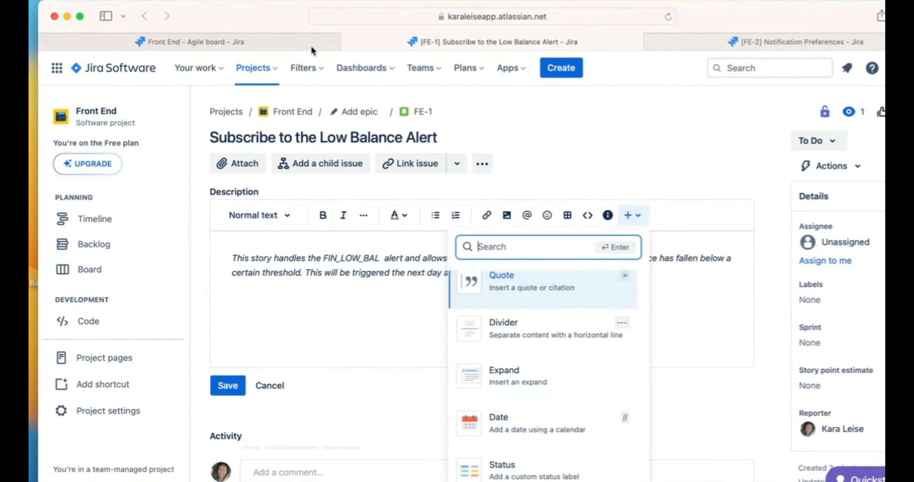
pyautogui.scroll(-3)
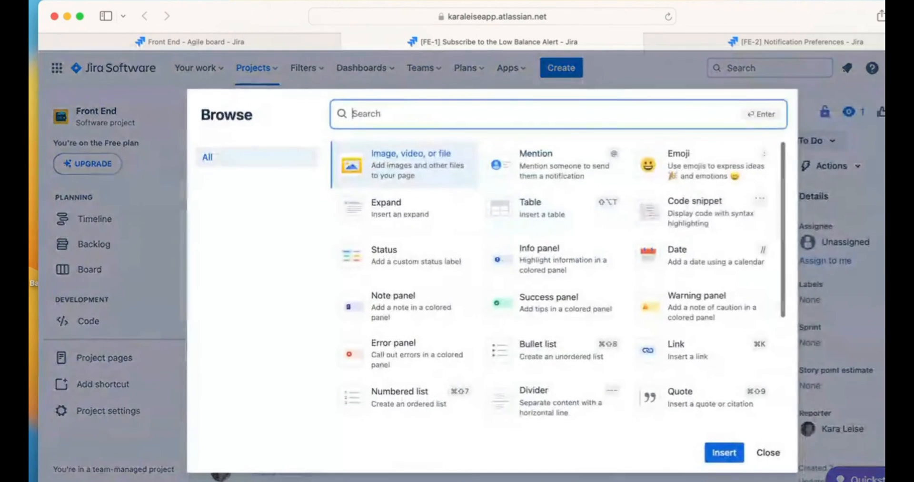
pyautogui.moveTo(417, 297)
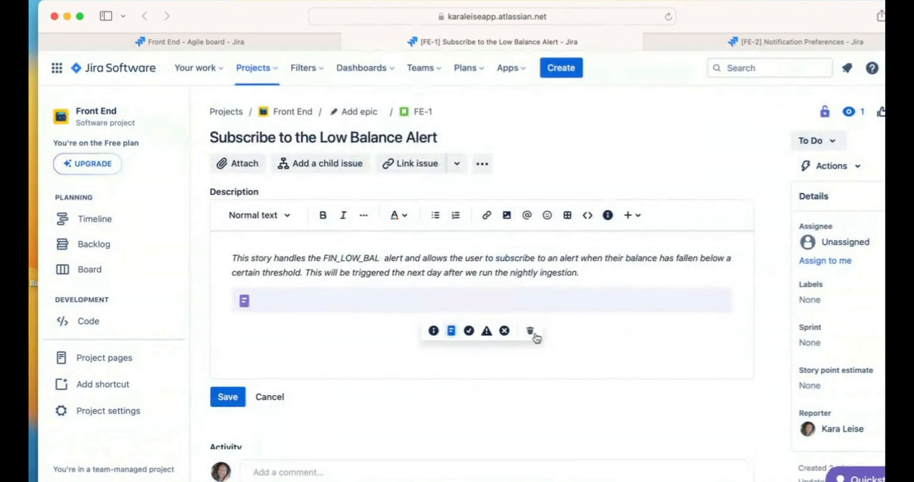
pyautogui.write('Refinement discussion')
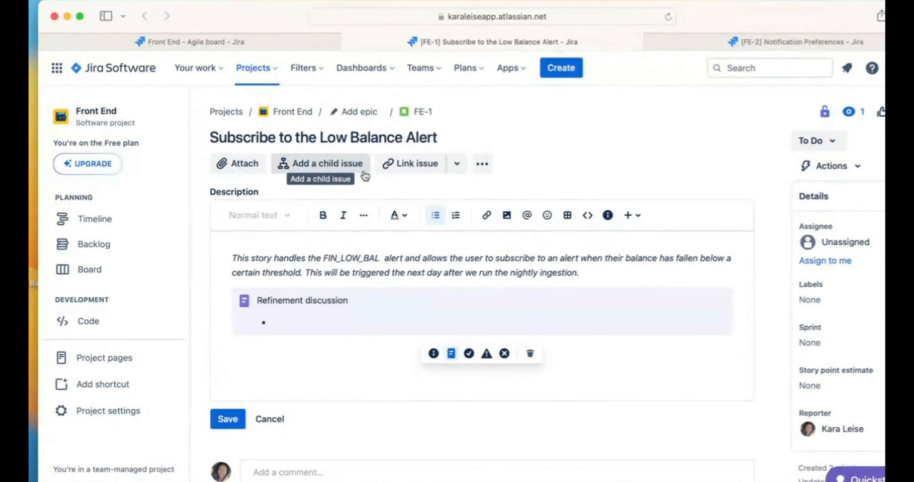
# Write the bullet 'Should we accept decimals in the amount field?' in the note panel.
pyautogui.click(274, 321)
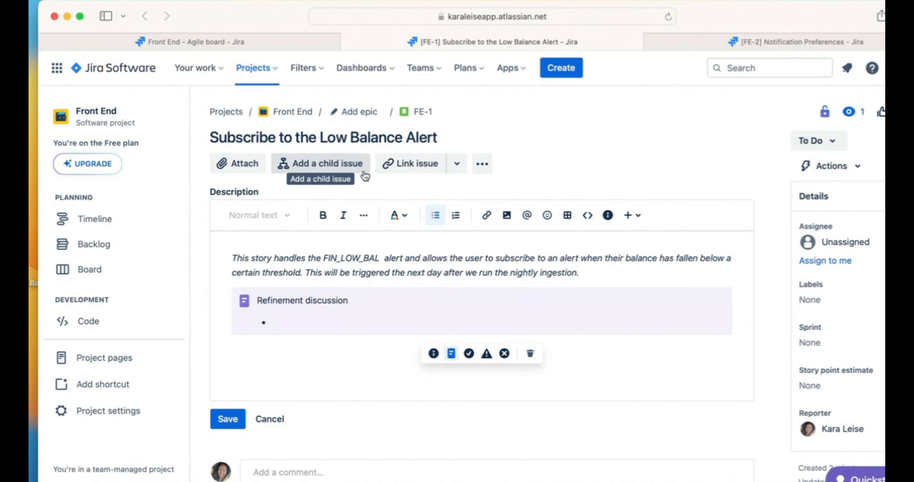
pyautogui.write('S')
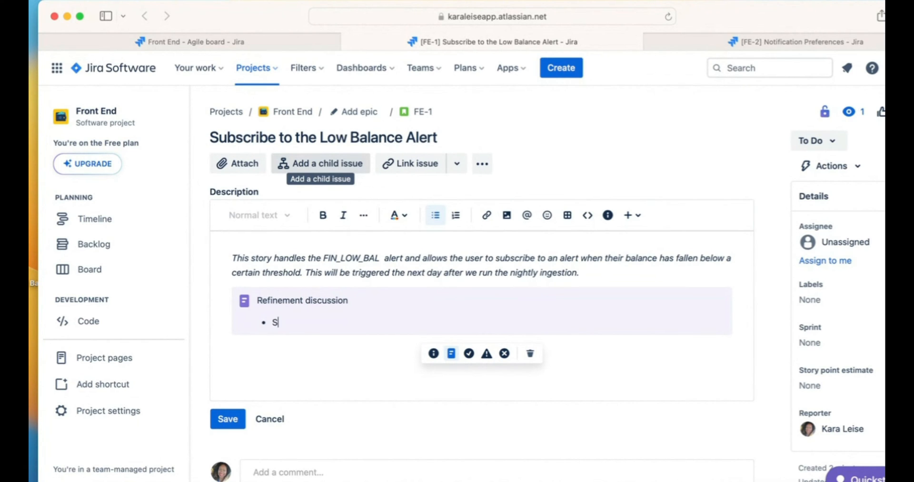
pyautogui.write('hould')
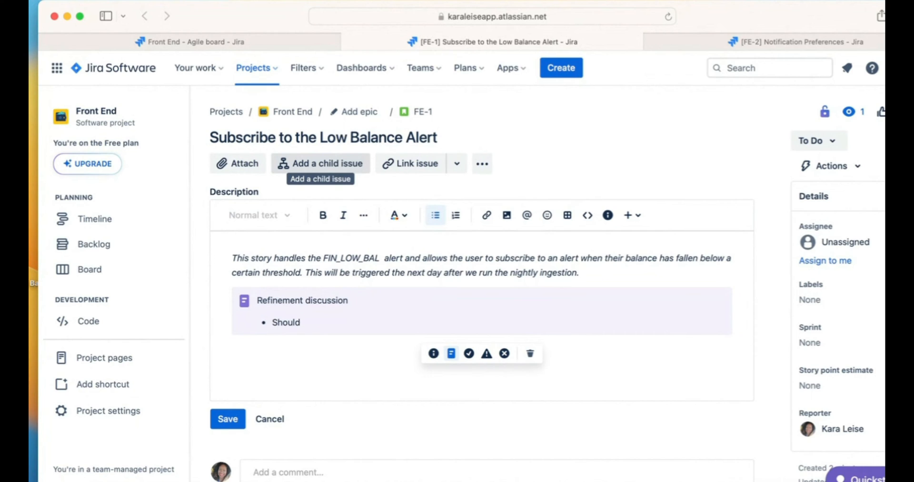
pyautogui.write('we accept de')
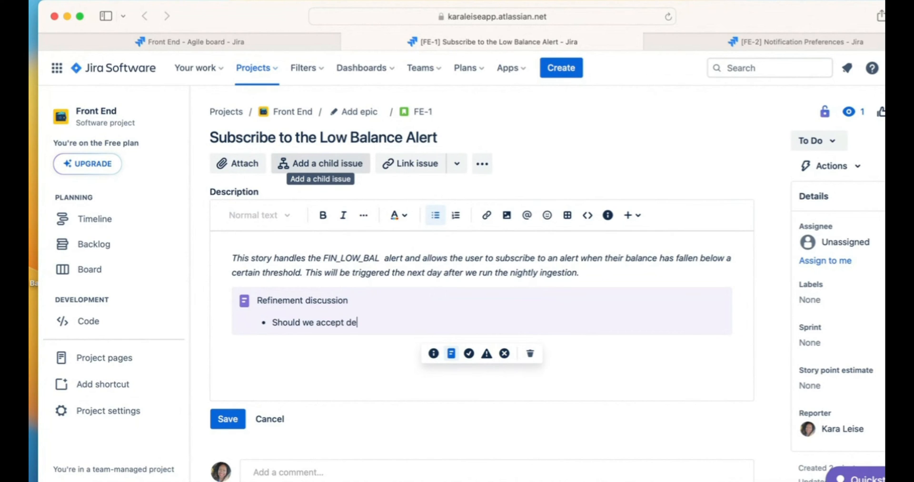
pyautogui.write('cimals in the')
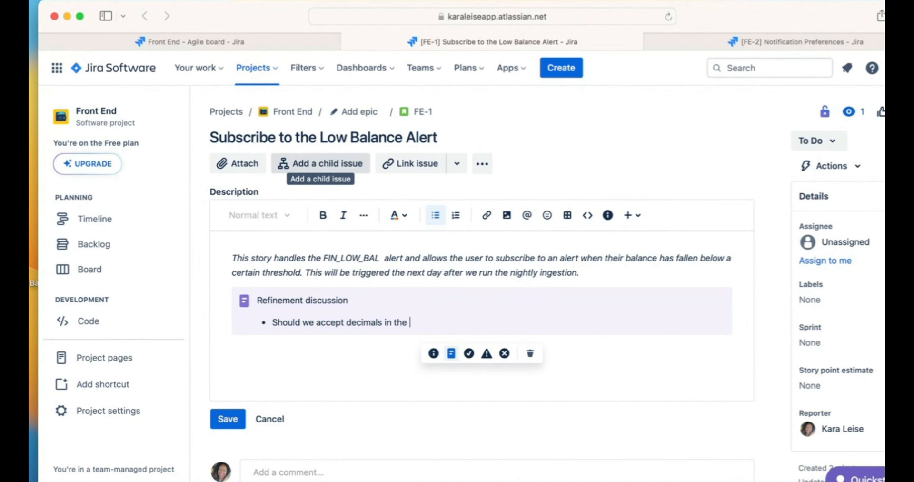
pyautogui.write('amount field?')
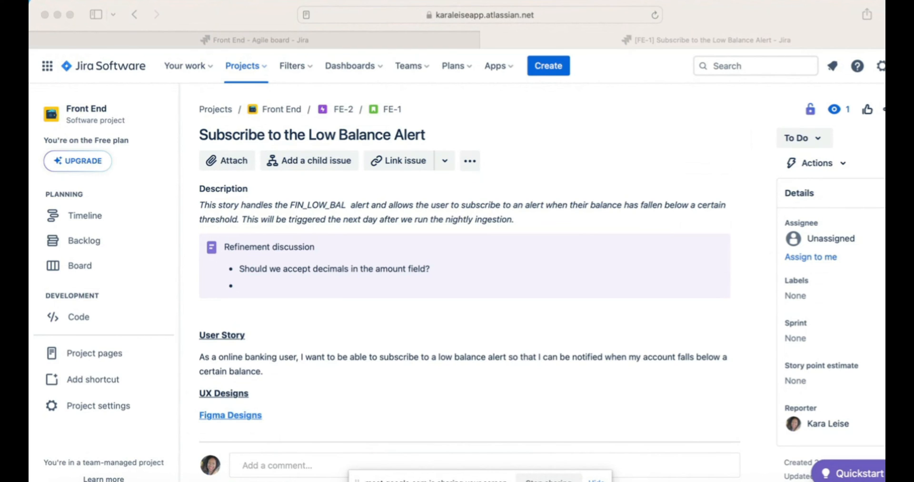
pyautogui.moveTo(456, 356)
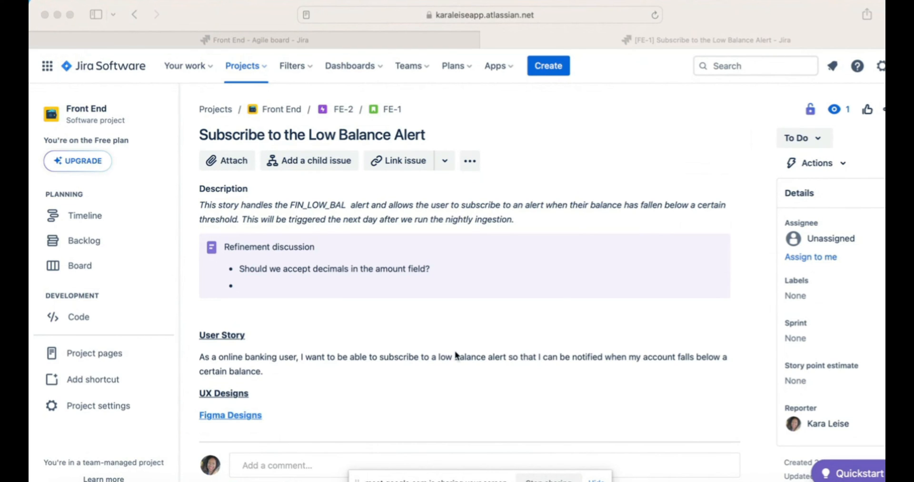
pyautogui.scroll(-3)
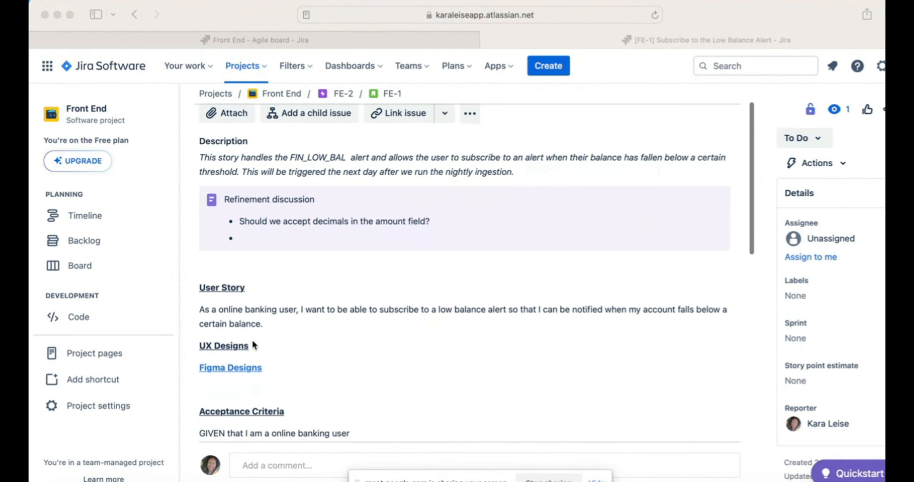
pyautogui.scroll(-3)
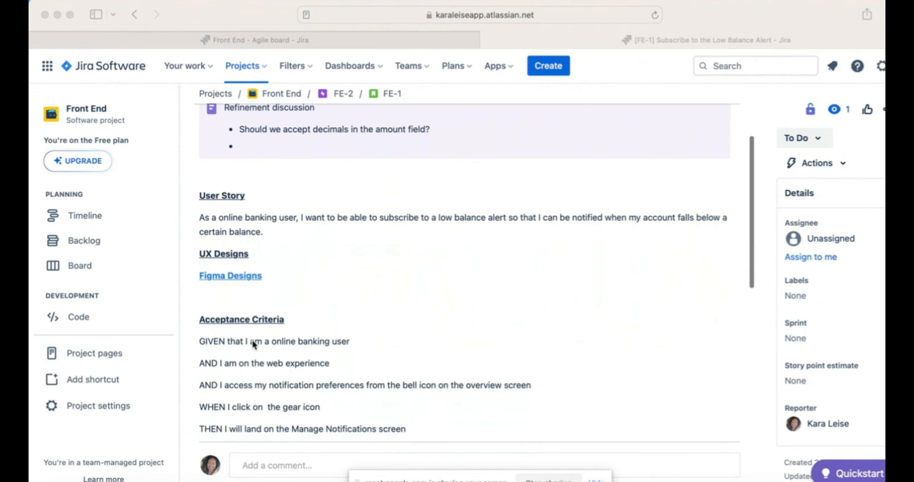
pyautogui.scroll(-3)
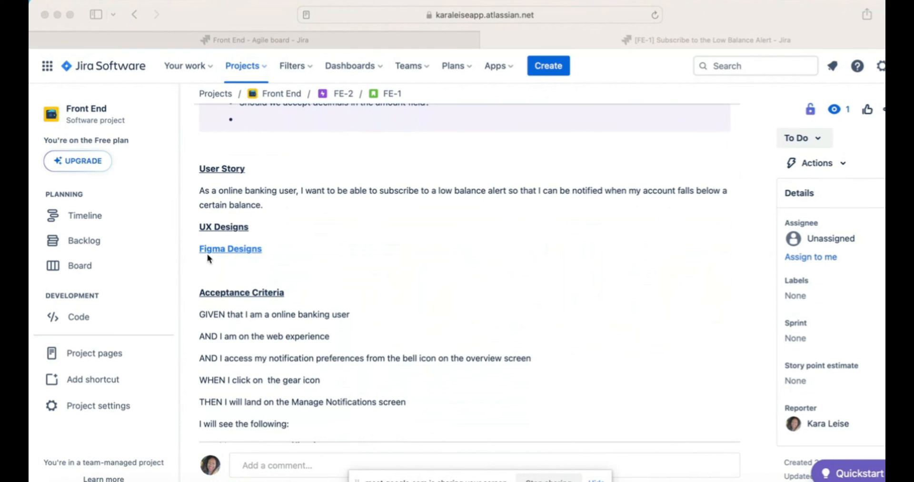
pyautogui.moveTo(286, 276)
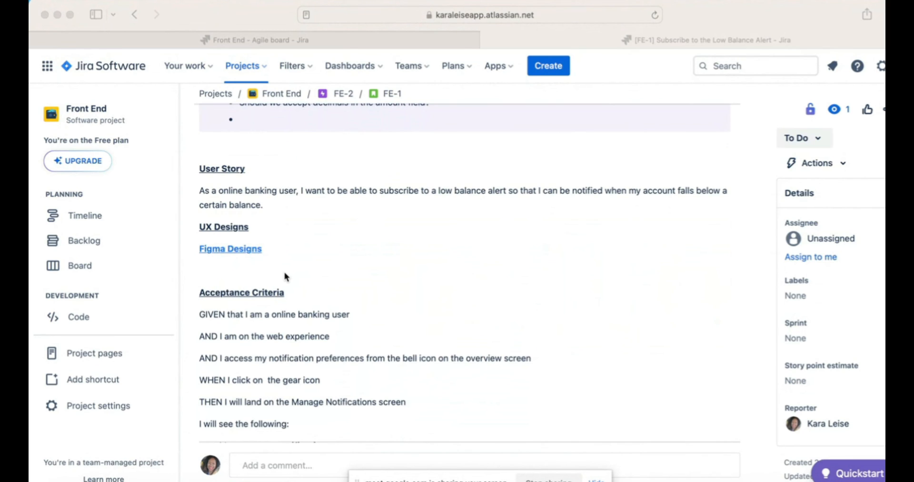
pyautogui.scroll(-3)
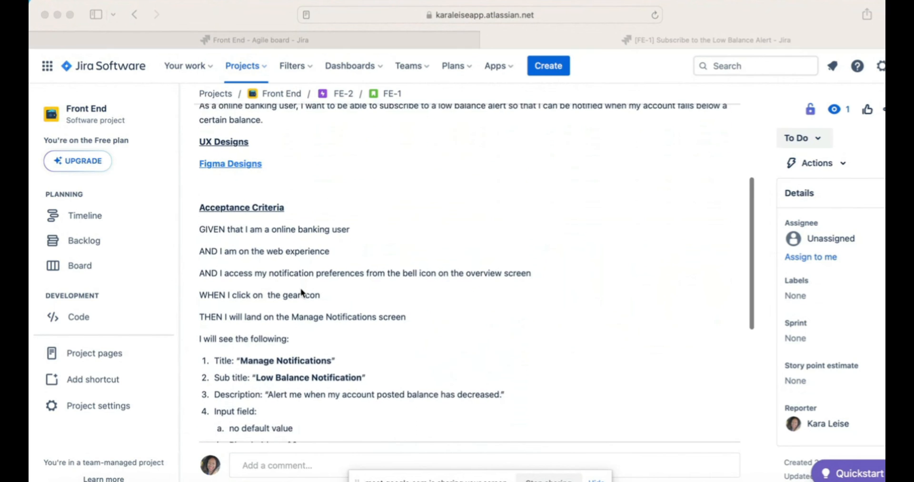
pyautogui.scroll(-3)
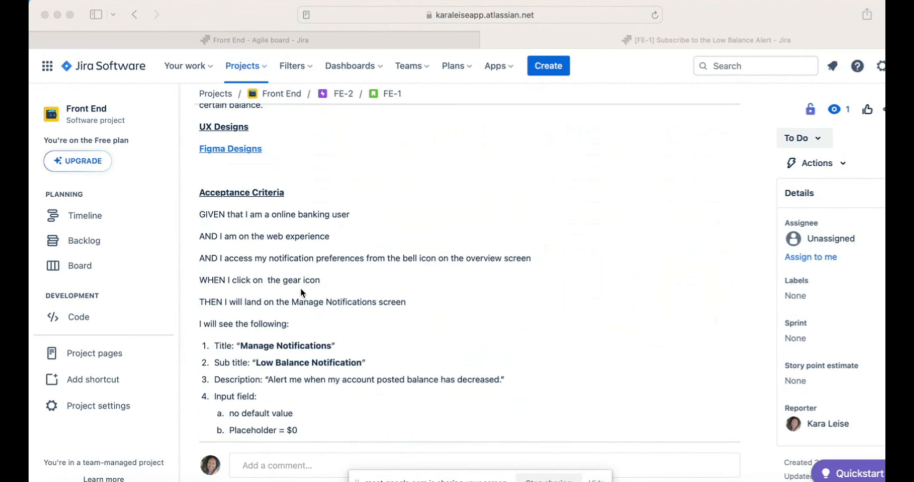
pyautogui.moveTo(182, 302)
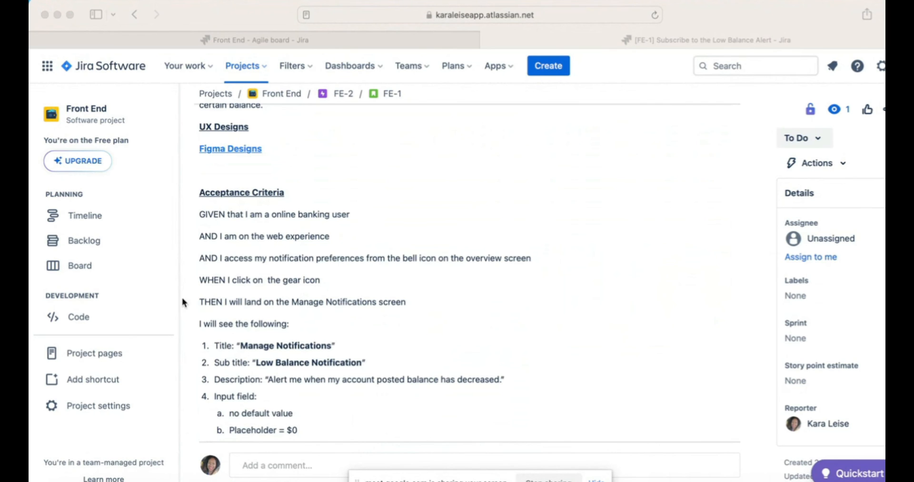
pyautogui.moveTo(370, 302)
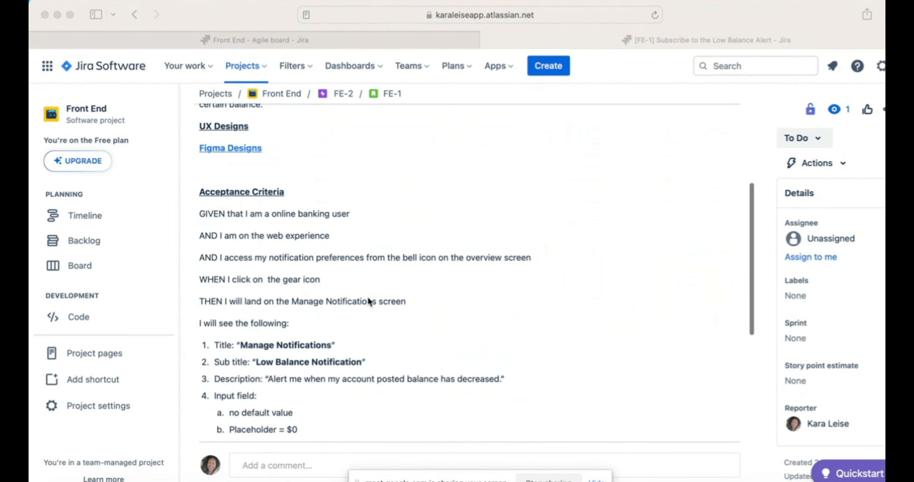
pyautogui.scroll(-3)
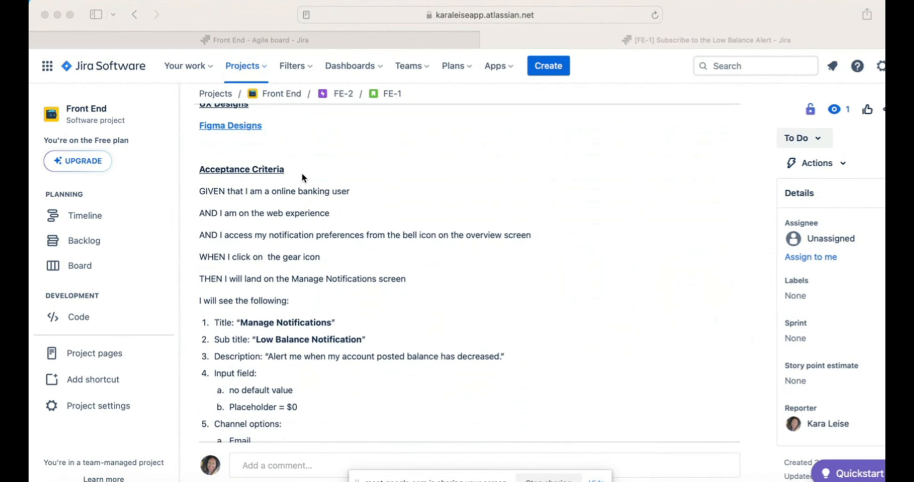
pyautogui.scroll(-3)
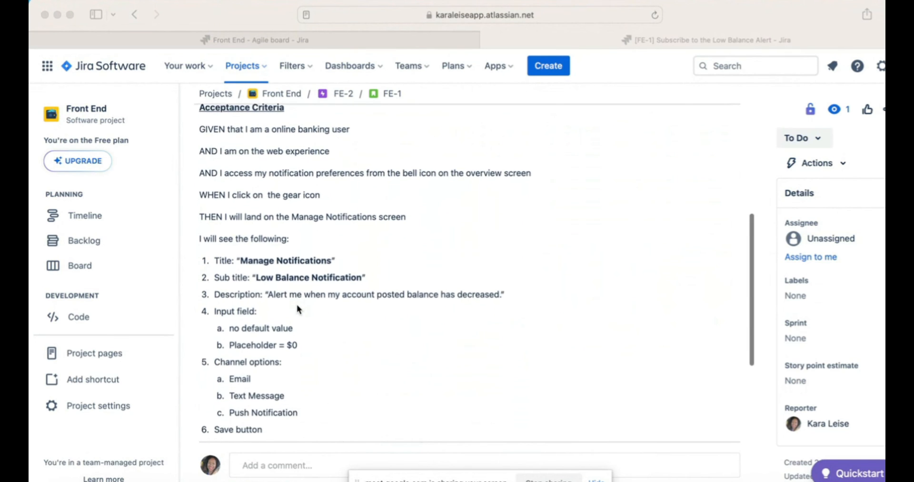
pyautogui.scroll(-3)
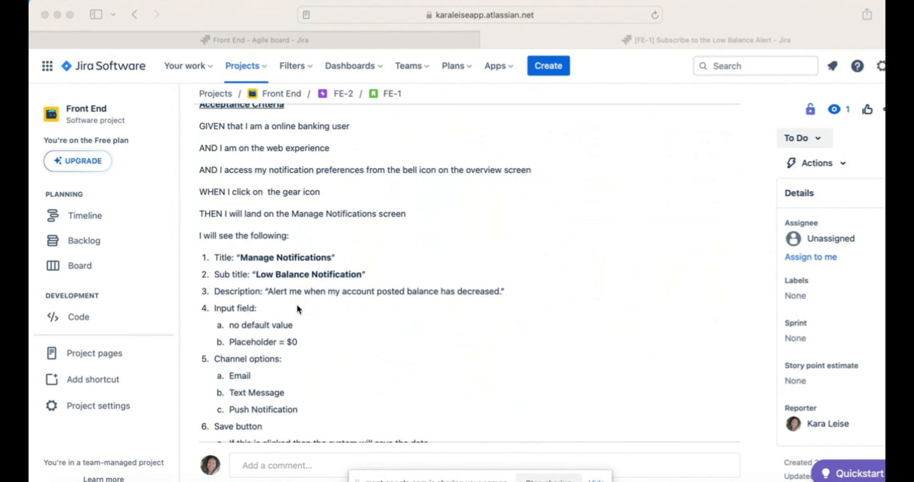
pyautogui.scroll(-3)
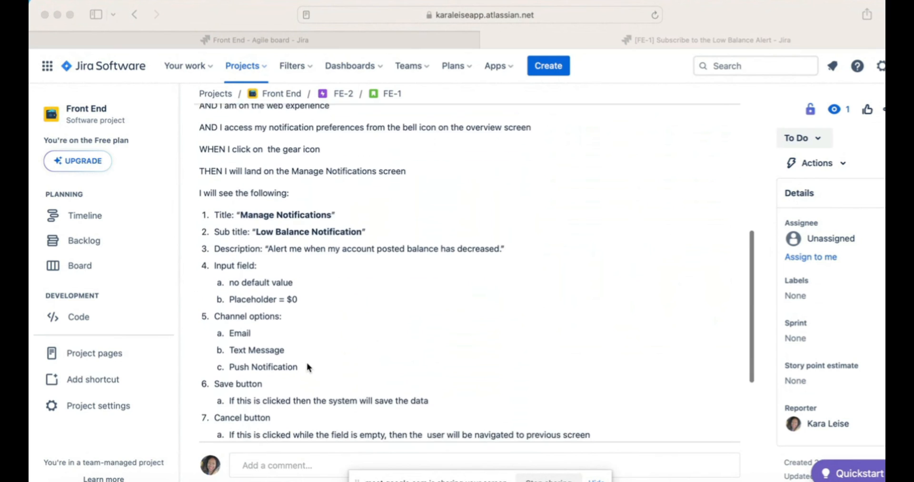
pyautogui.scroll(-3)
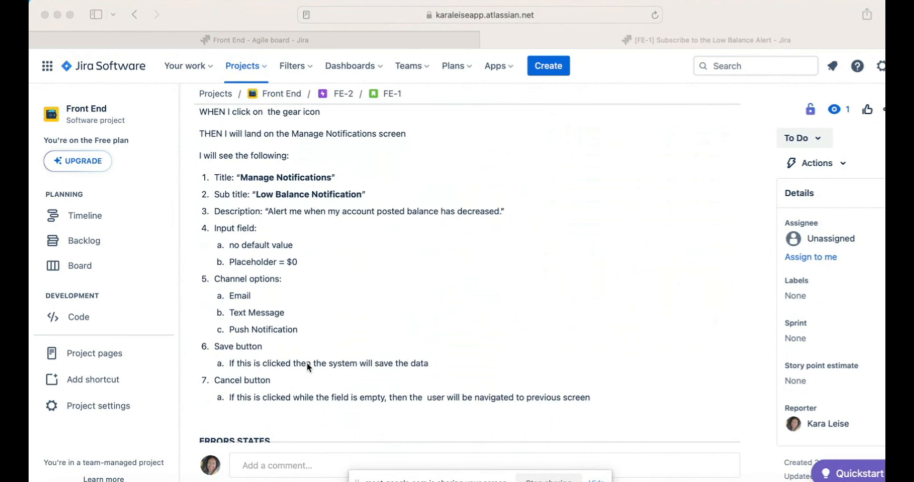
pyautogui.scroll(3)
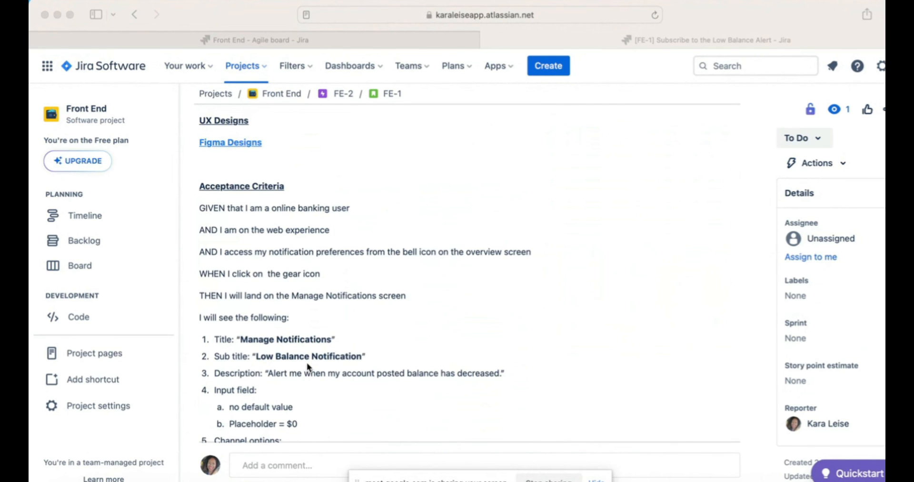
pyautogui.moveTo(355, 356)
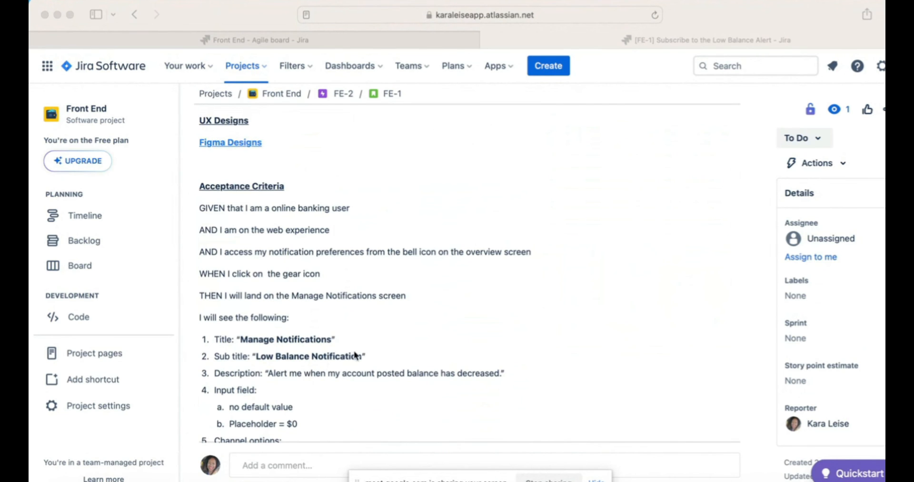
pyautogui.scroll(-3)
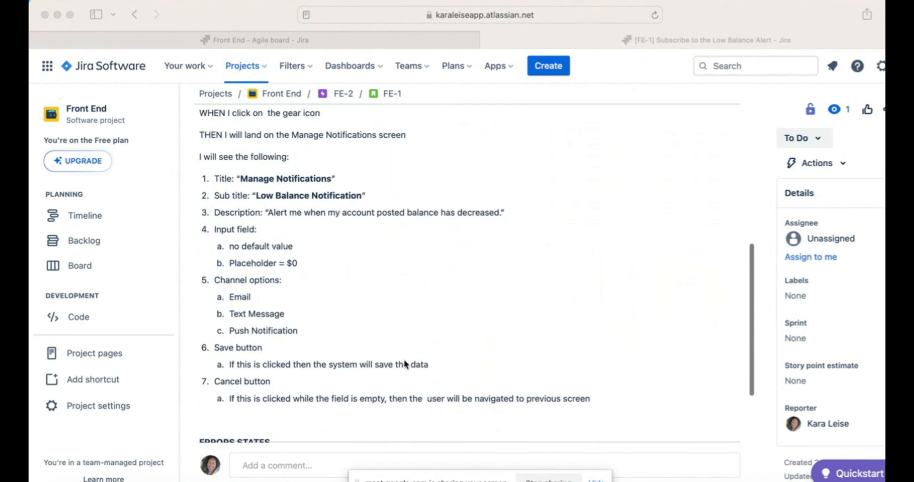
pyautogui.scroll(-3)
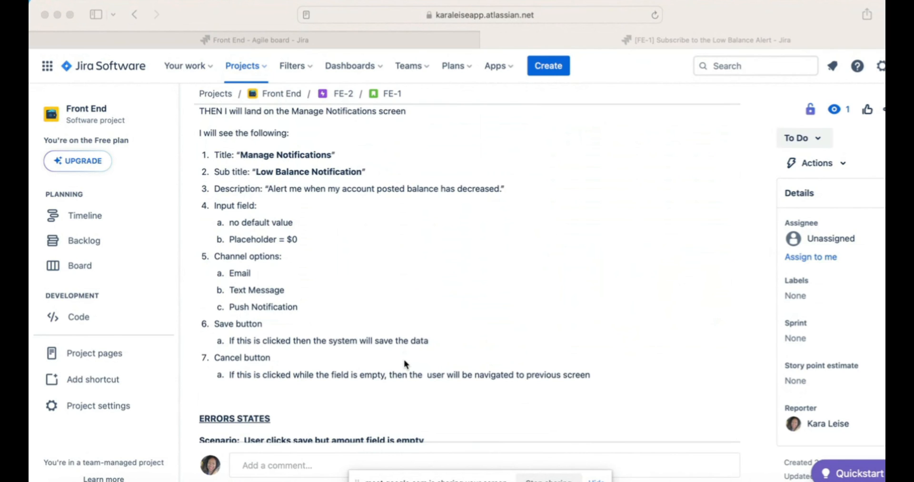
pyautogui.moveTo(285, 292)
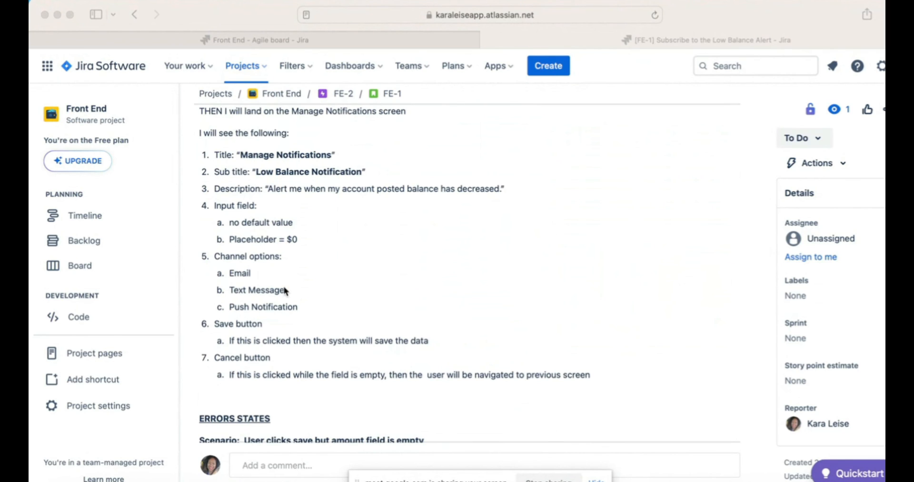
pyautogui.moveTo(250, 275)
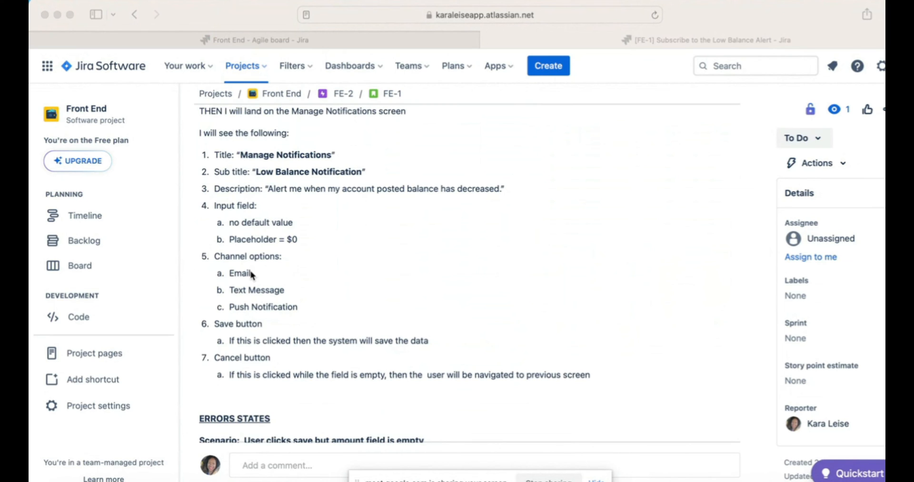
pyautogui.moveTo(609, 340)
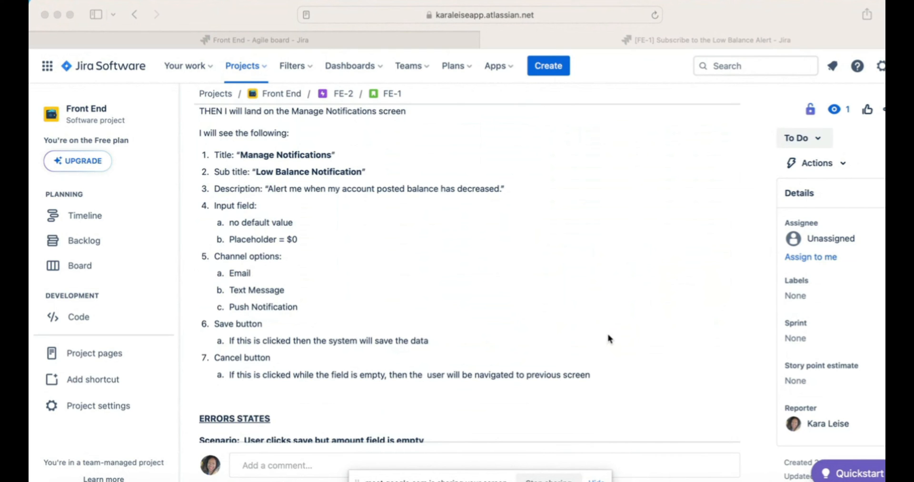
pyautogui.scroll(-3)
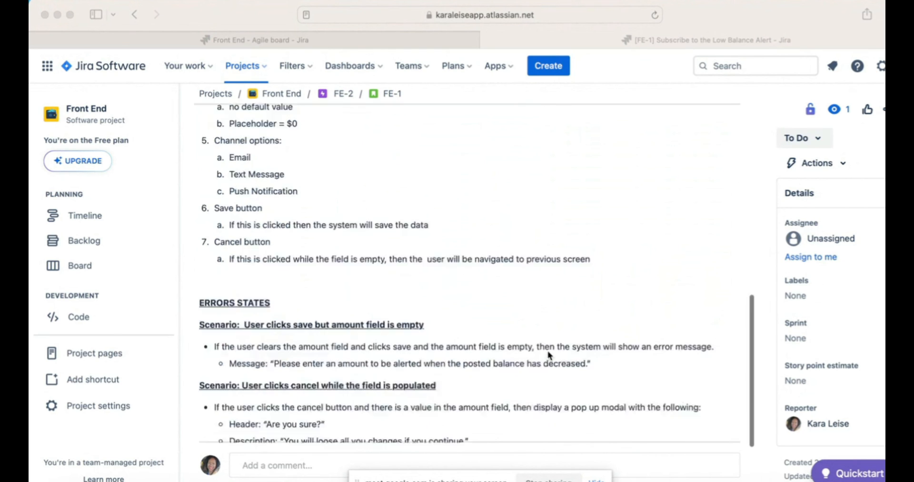
pyautogui.scroll(-3)
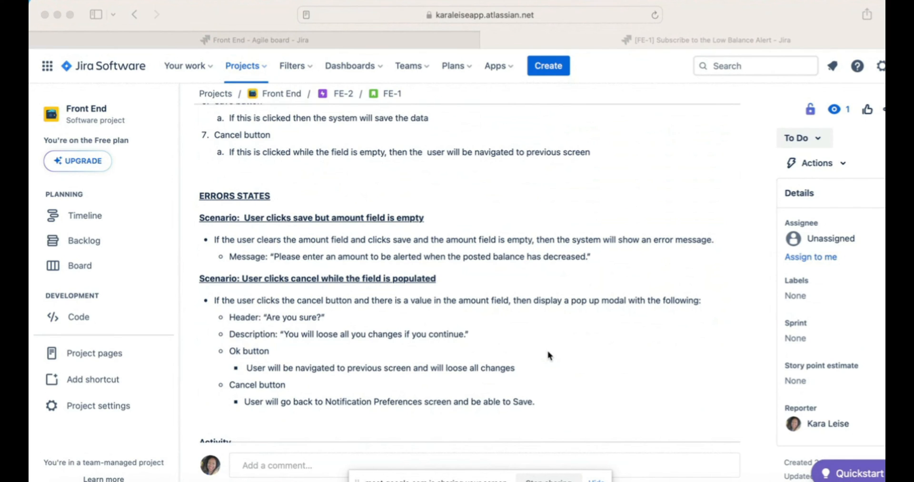
pyautogui.scroll(3)
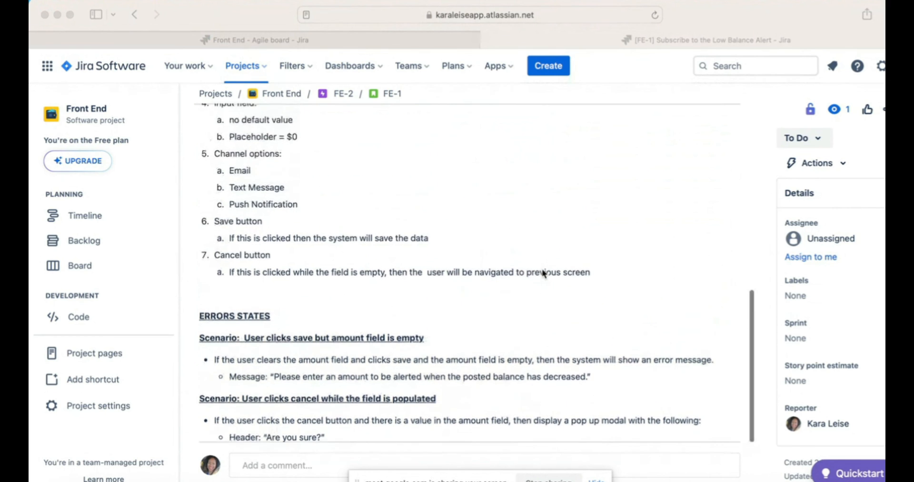
pyautogui.scroll(3)
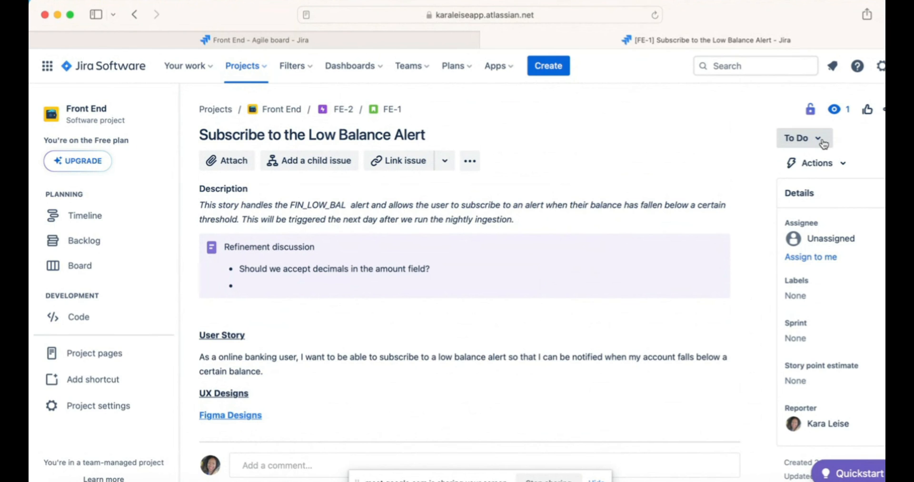
# Show FE-1's To Do status transitions: In Progress, Done and View workflow.
pyautogui.click(804, 138)
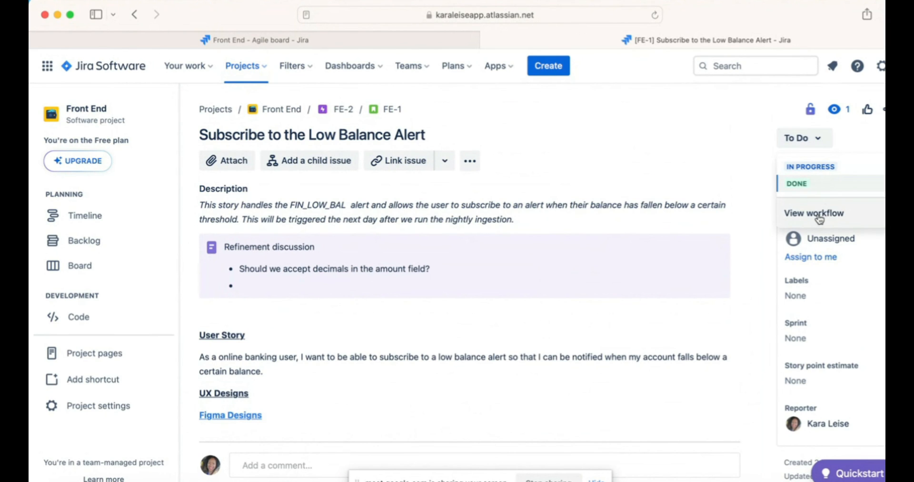
pyautogui.moveTo(810, 169)
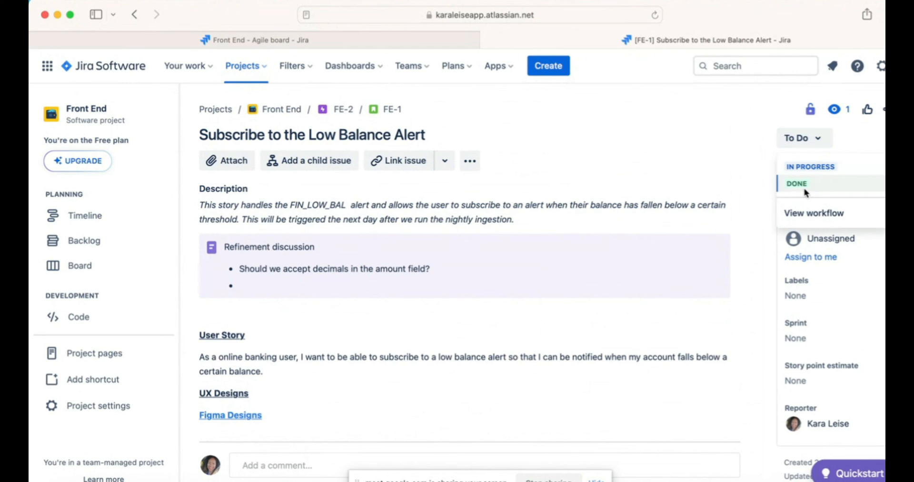
pyautogui.moveTo(823, 185)
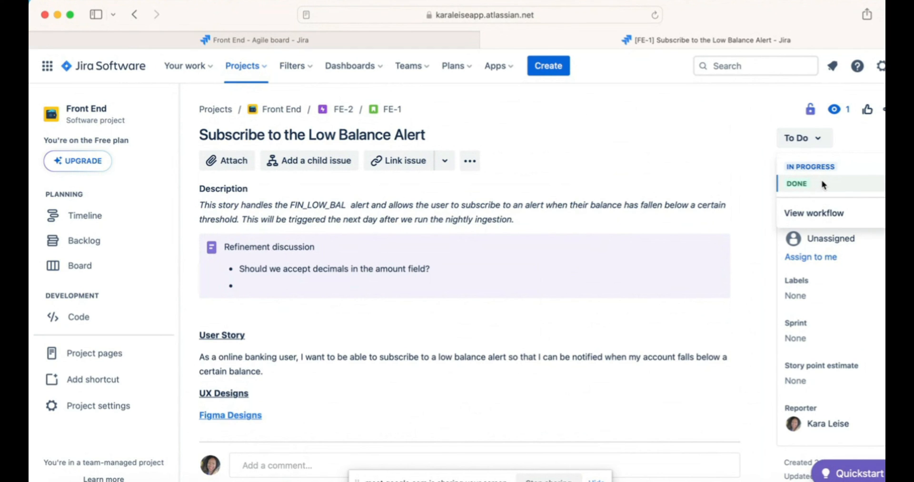
pyautogui.moveTo(767, 204)
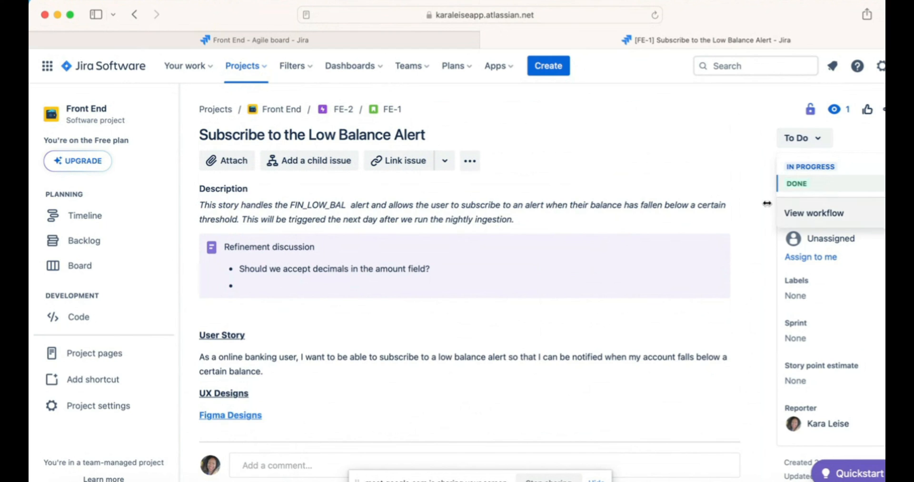
pyautogui.moveTo(657, 256)
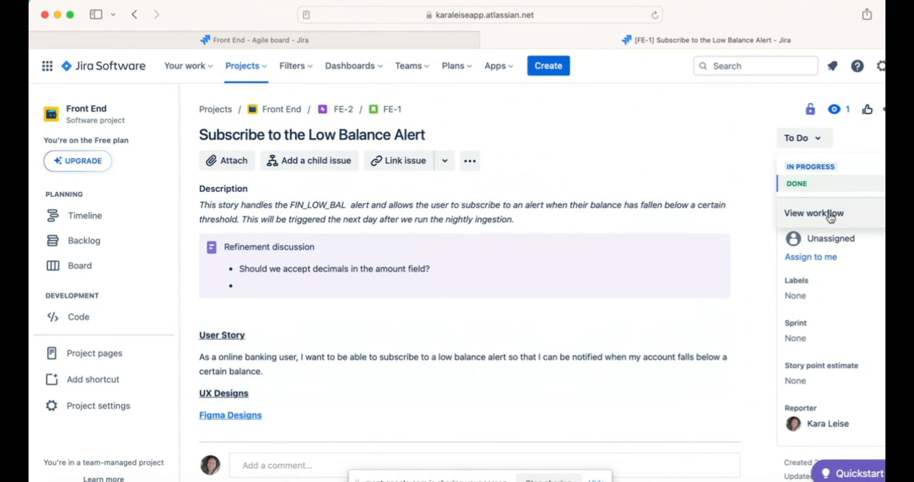
# Return via parent FE-2 to the Front End backlog listing FE-1.
pyautogui.click(343, 109)
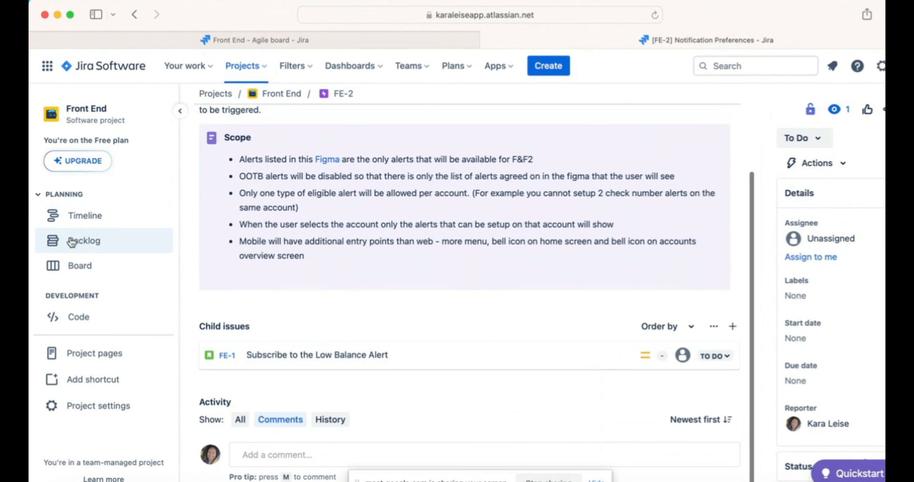
pyautogui.click(84, 240)
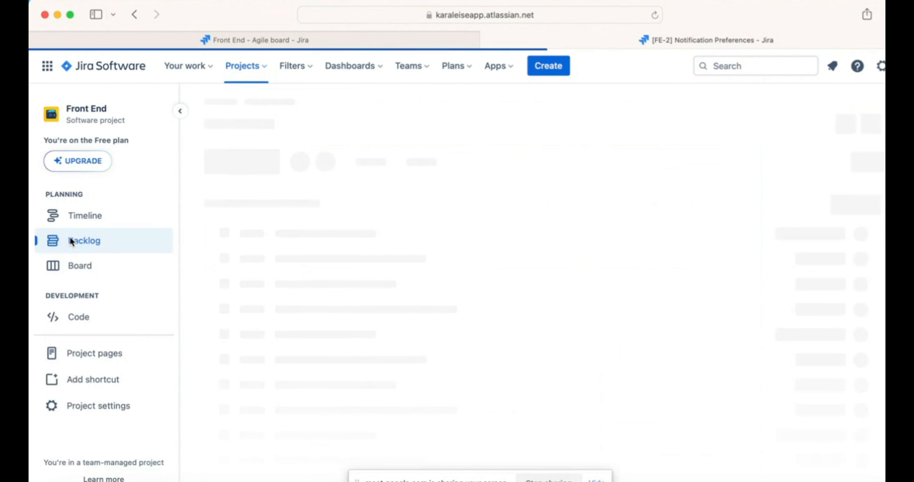
pyautogui.click(84, 240)
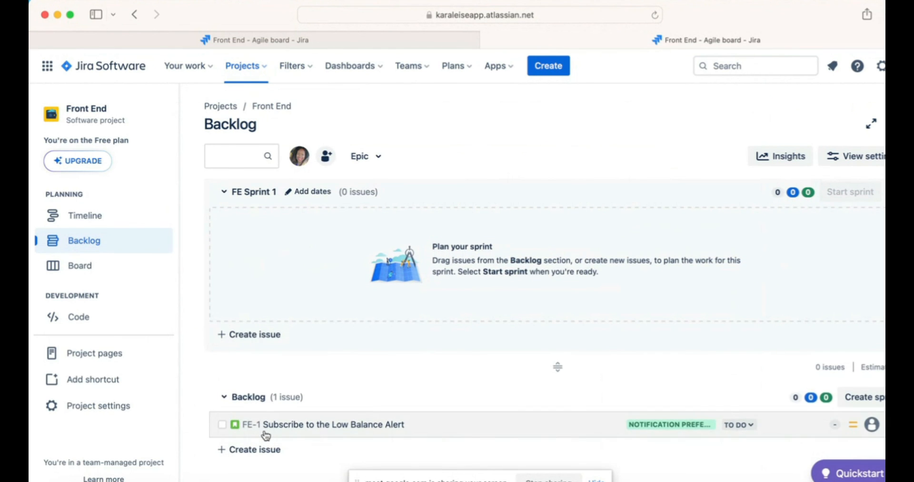
pyautogui.moveTo(422, 243)
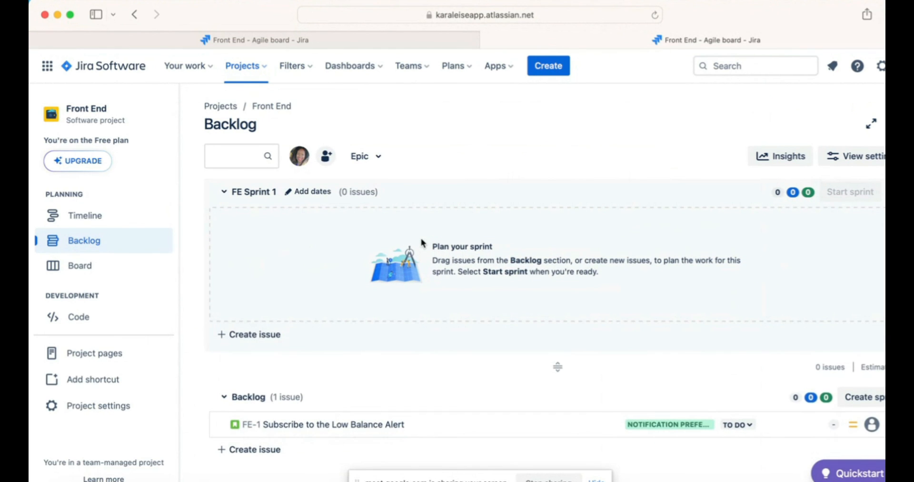
pyautogui.moveTo(266, 424)
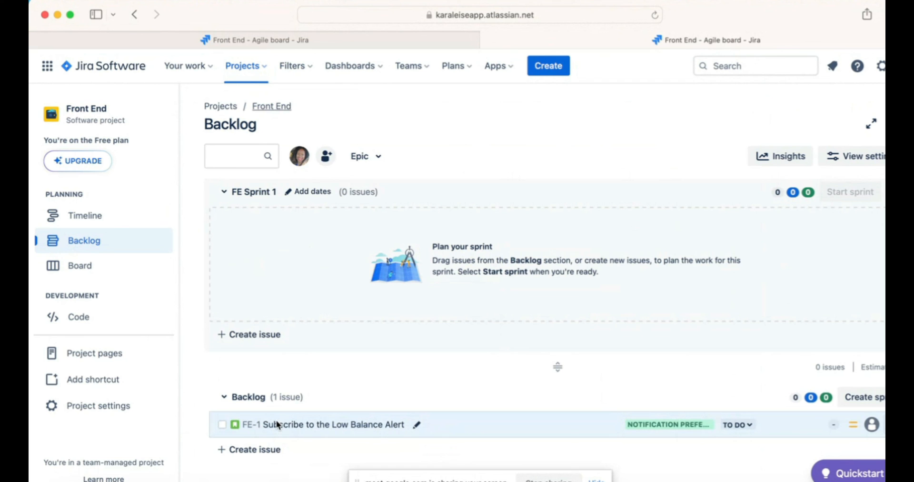
pyautogui.moveTo(845, 363)
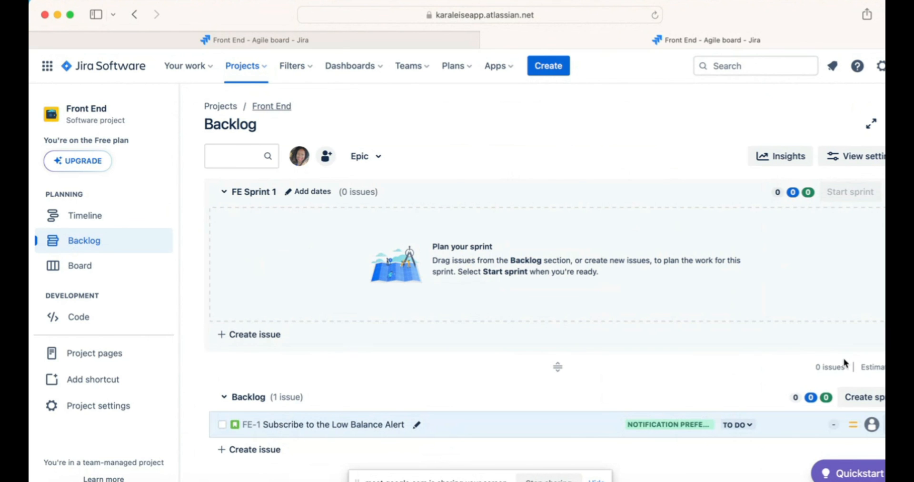